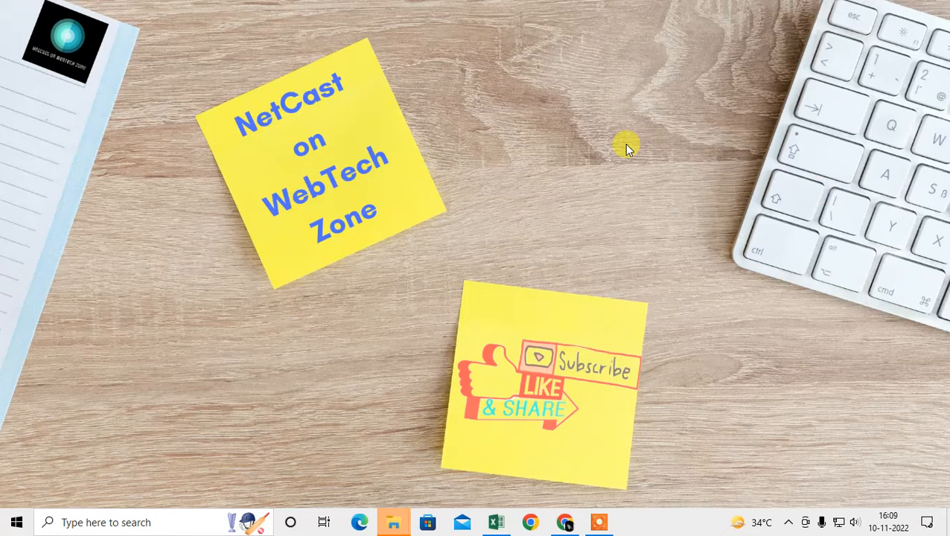
pyautogui.moveTo(515, 250)
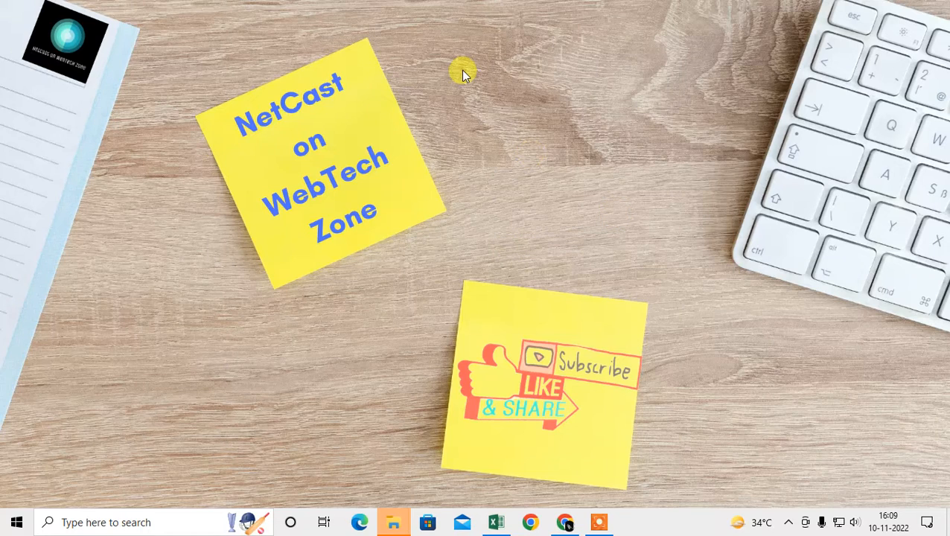
# Refresh the desktop from its context menu and launch Google Chrome.
pyautogui.rightClick(462, 74)
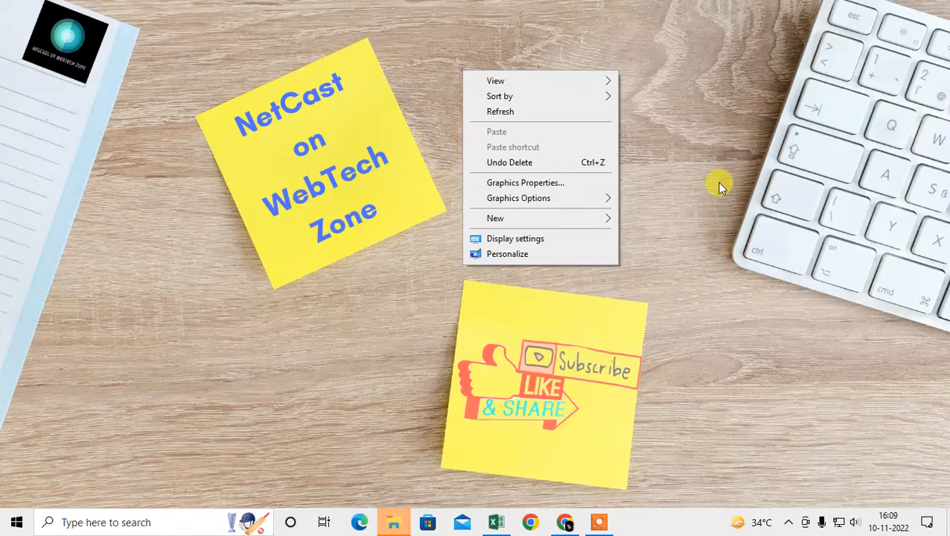
pyautogui.click(576, 107)
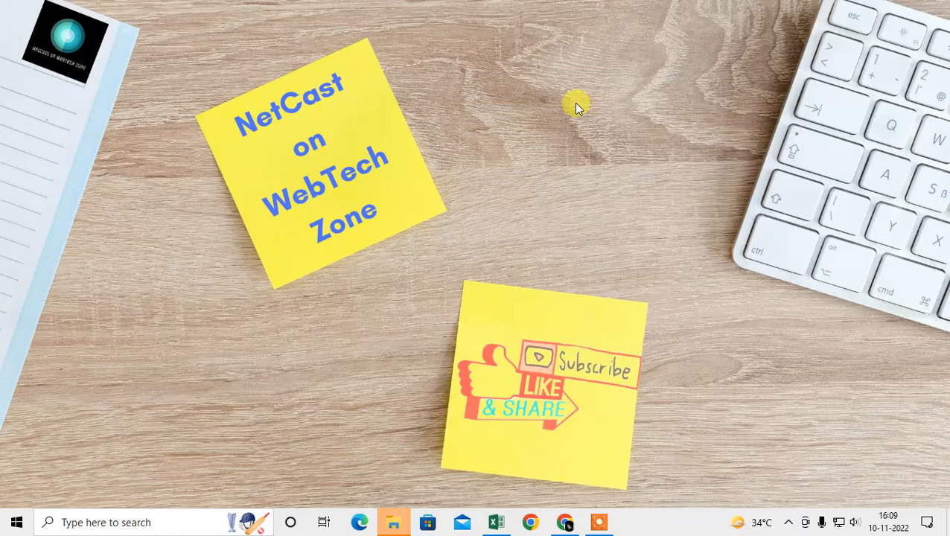
pyautogui.moveTo(781, 267)
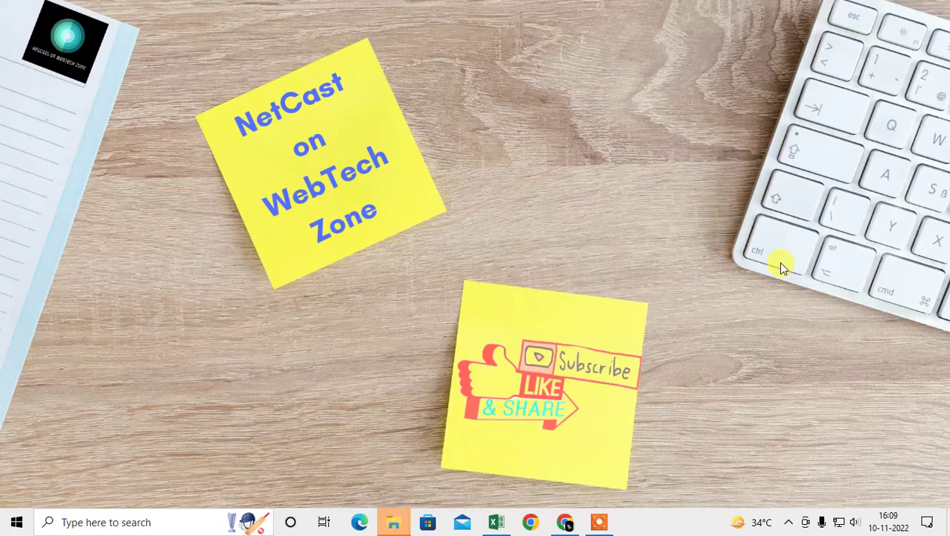
pyautogui.rightClick(781, 267)
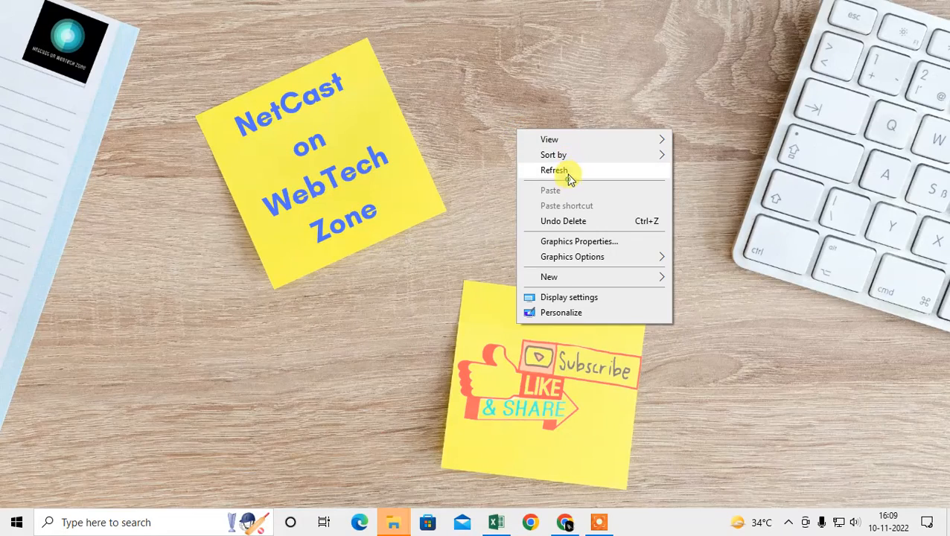
pyautogui.click(555, 170)
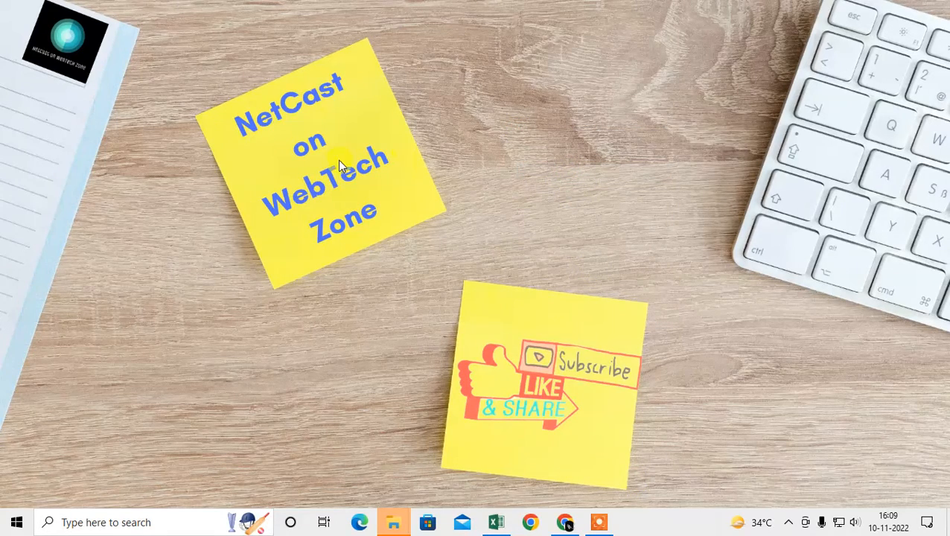
pyautogui.click(526, 522)
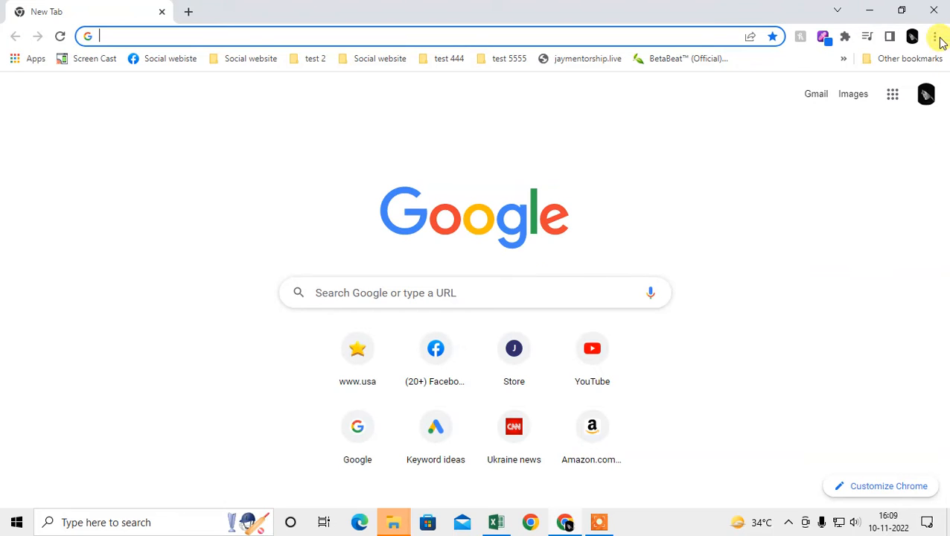
# Review the installed extensions (Live color picker, PayPal Honey) and reopen Chrome's main menu.
pyautogui.click(934, 37)
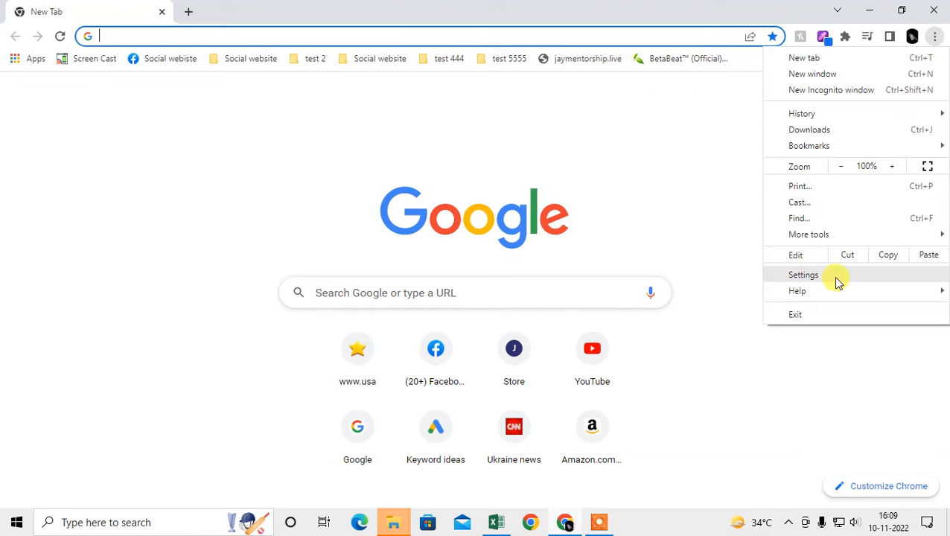
pyautogui.moveTo(156, 125)
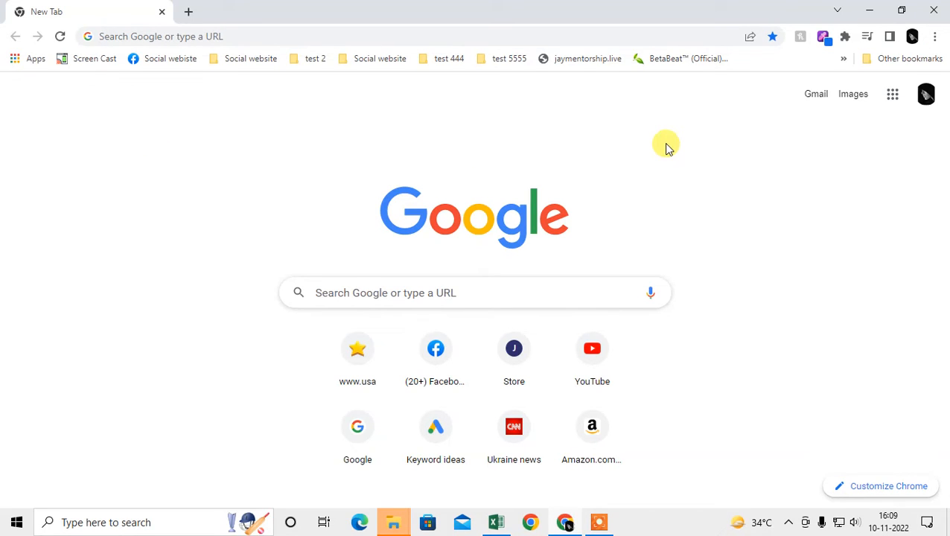
pyautogui.moveTo(42, 90)
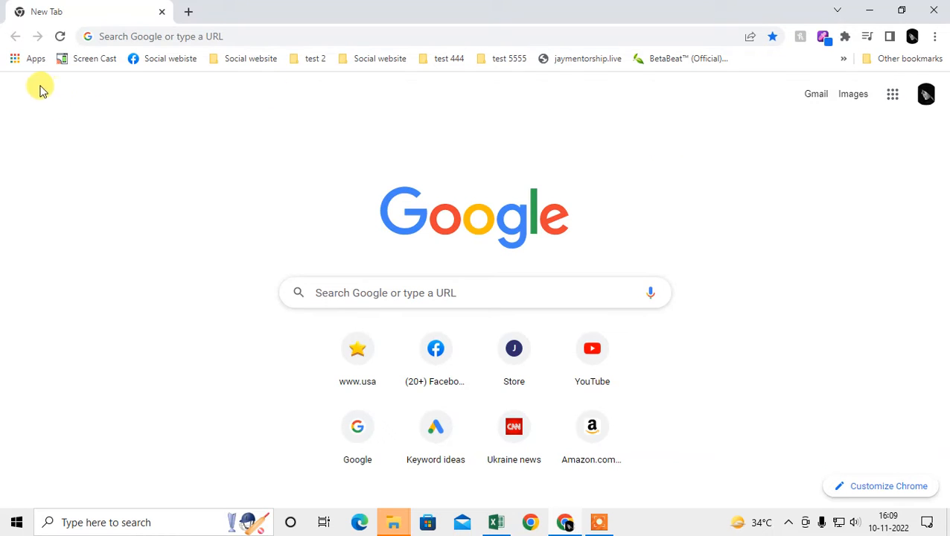
pyautogui.moveTo(447, 143)
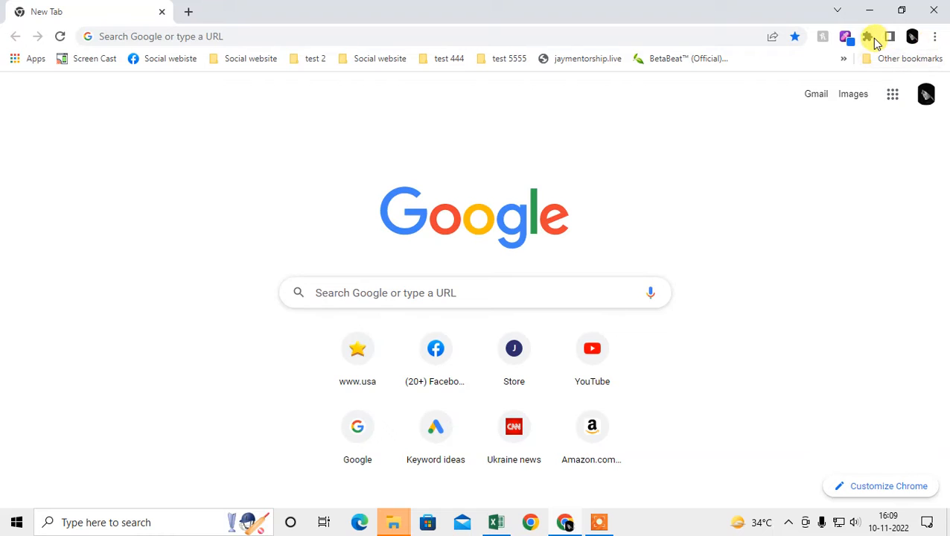
pyautogui.click(869, 33)
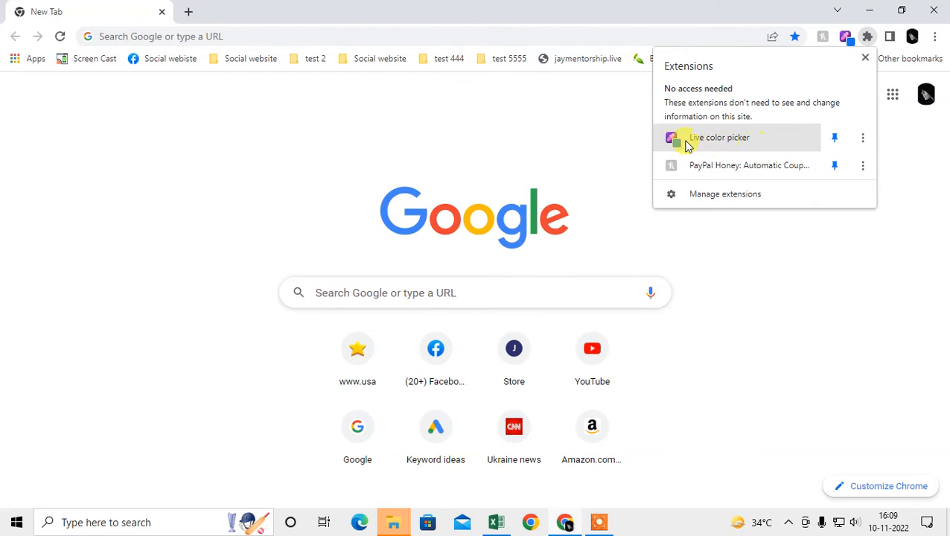
pyautogui.moveTo(746, 141)
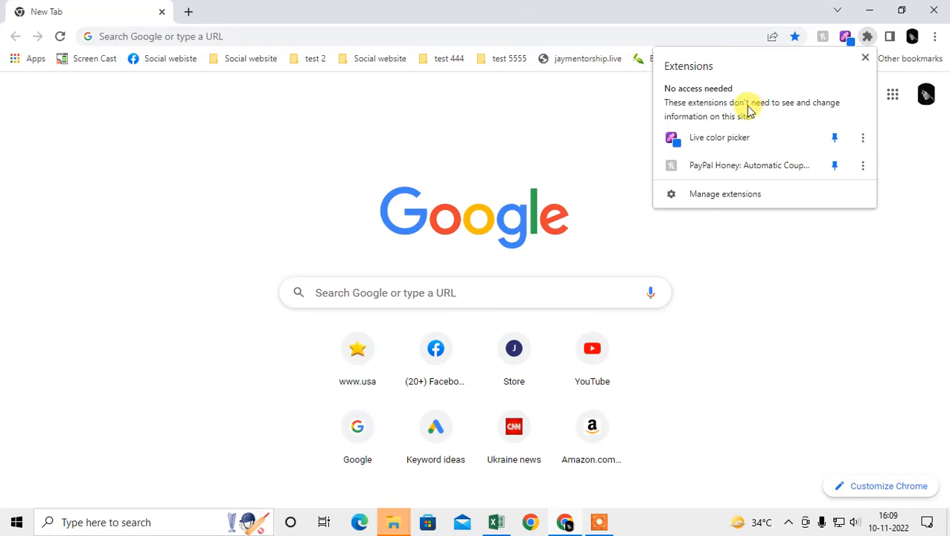
pyautogui.click(934, 33)
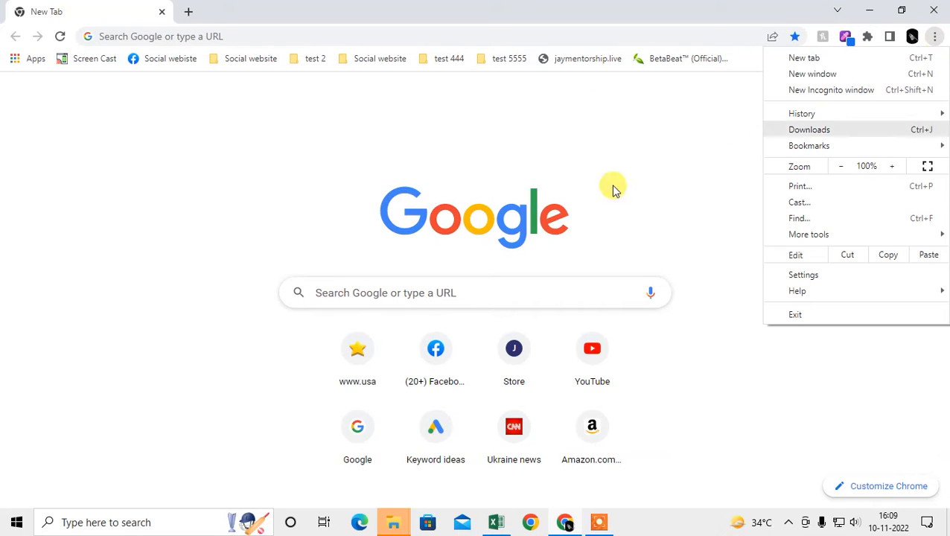
pyautogui.moveTo(809, 246)
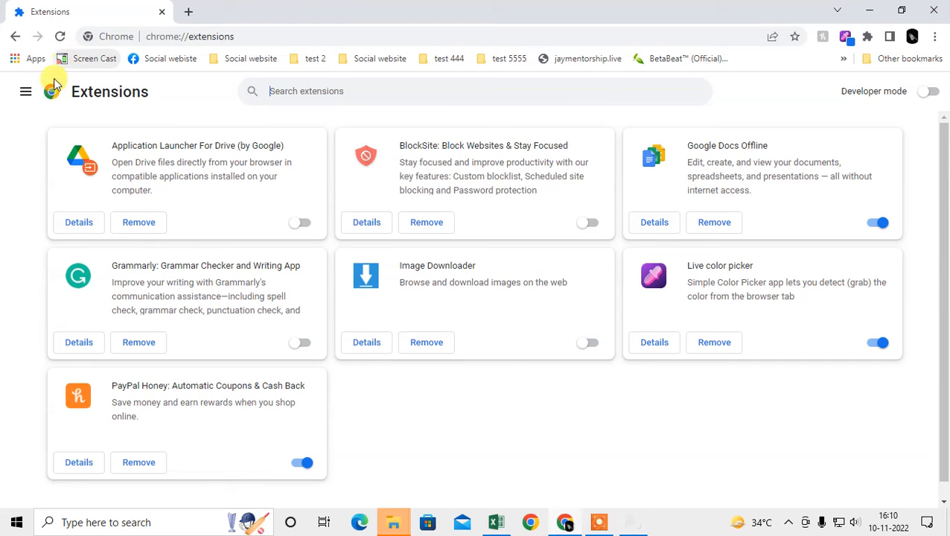
pyautogui.moveTo(131, 143)
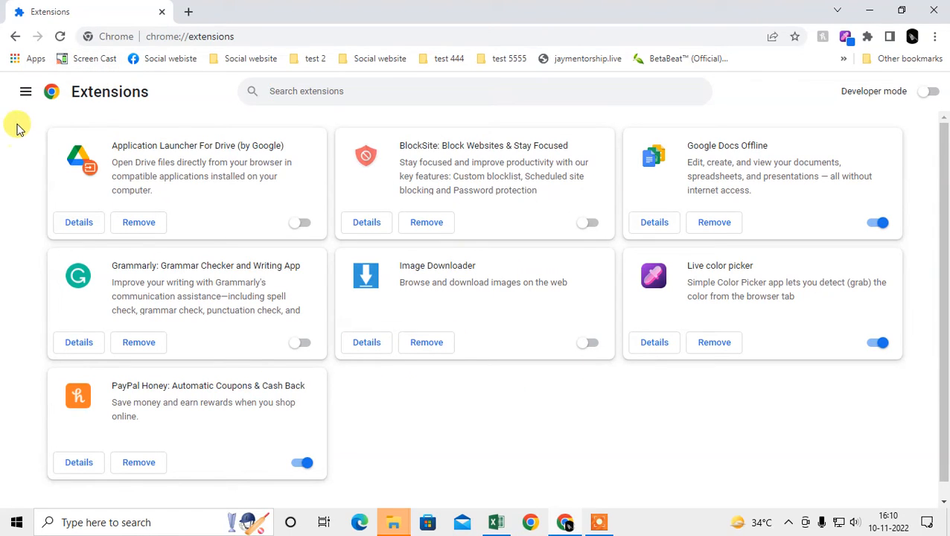
pyautogui.moveTo(25, 92)
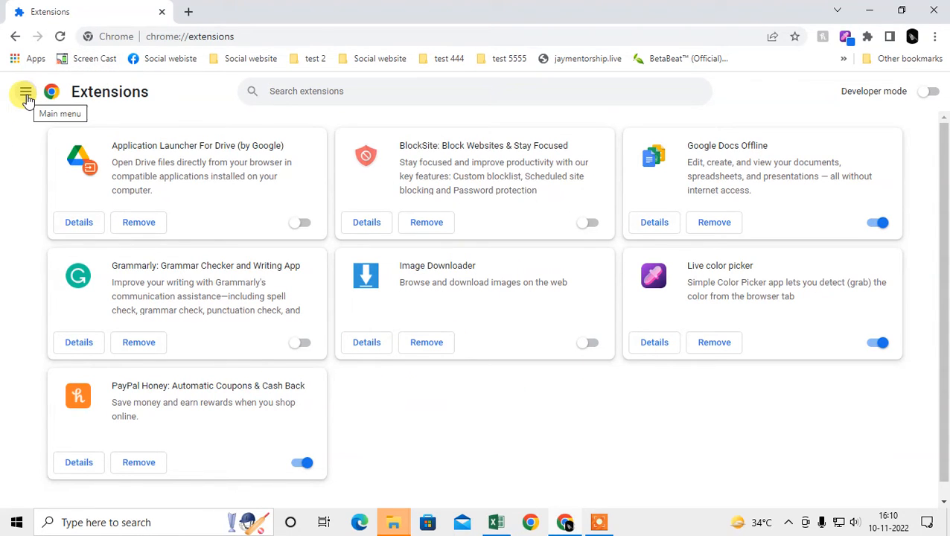
pyautogui.moveTo(24, 91)
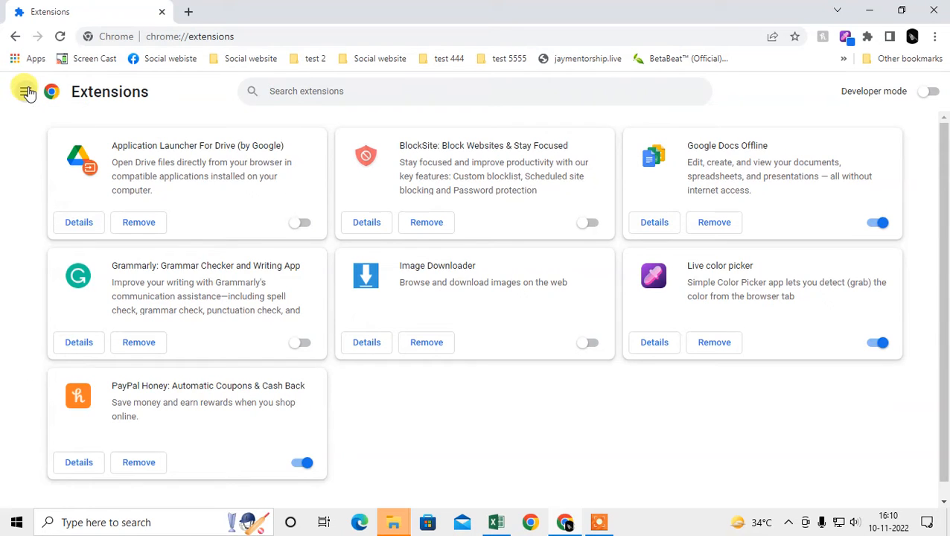
# Go from the chrome://extensions page to the Chrome Web Store via its side navigation.
pyautogui.click(28, 93)
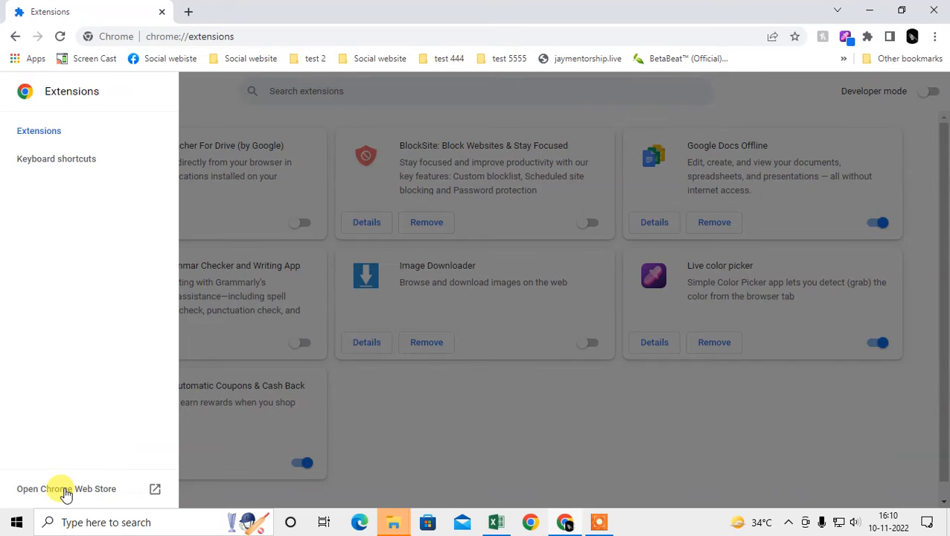
pyautogui.click(65, 488)
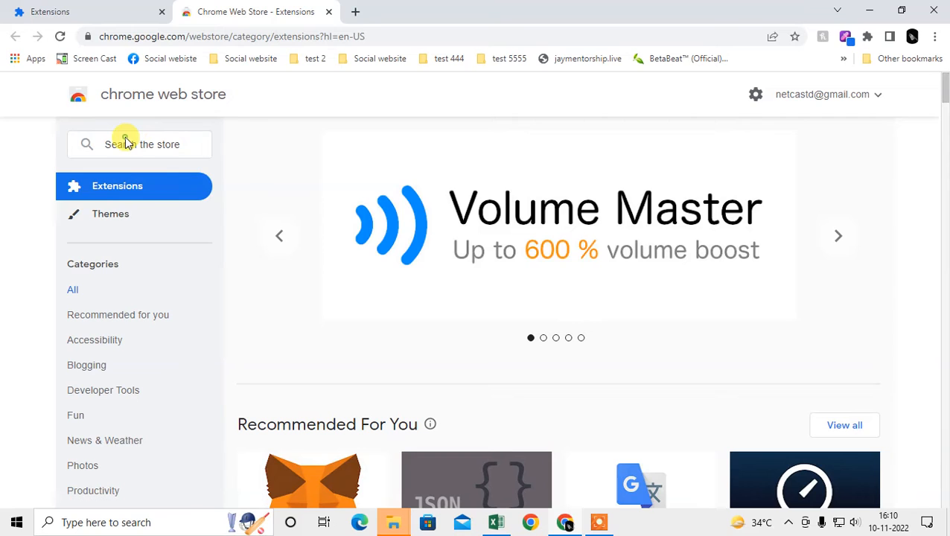
# Search the Web Store for 'auto refresh' and open the Auto Refresh Plus | Page Monitor listing.
pyautogui.write('auto')
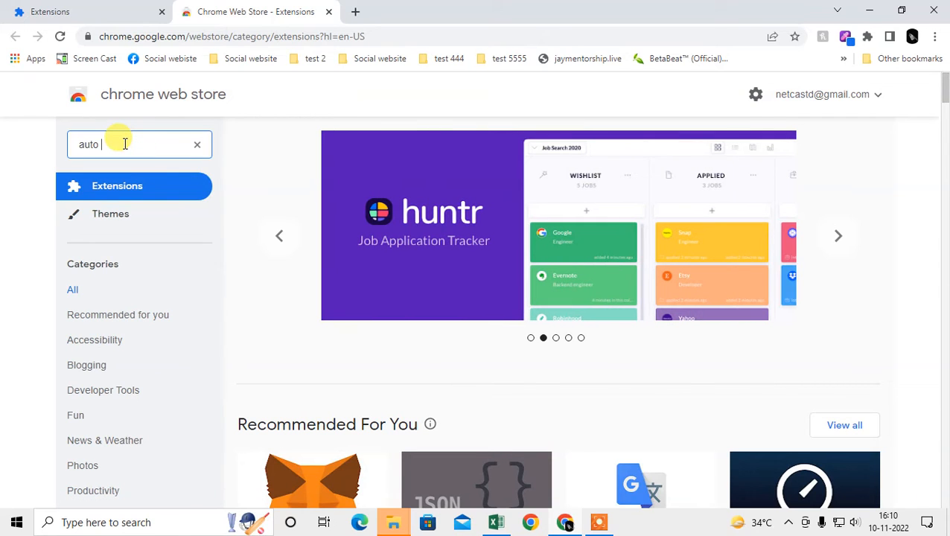
pyautogui.write('refresh')
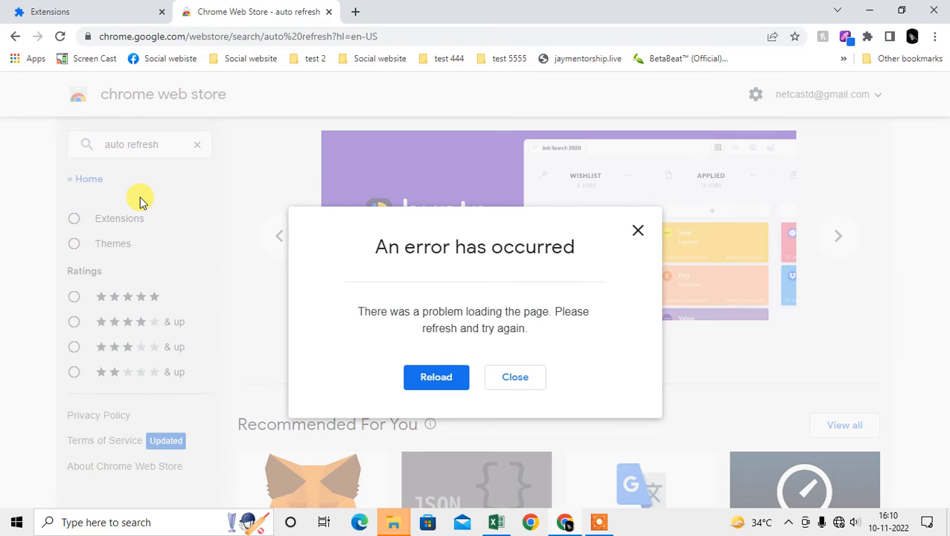
pyautogui.click(434, 376)
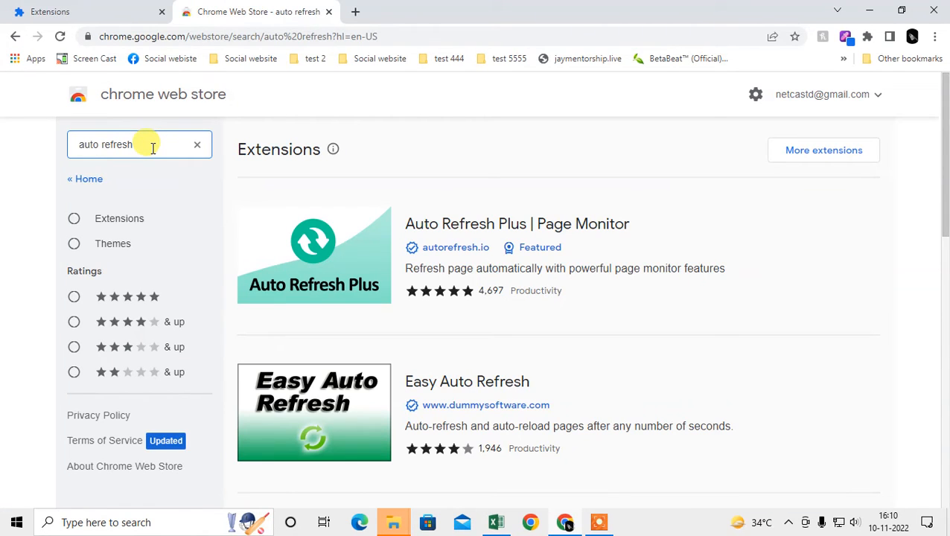
pyautogui.scroll(-3)
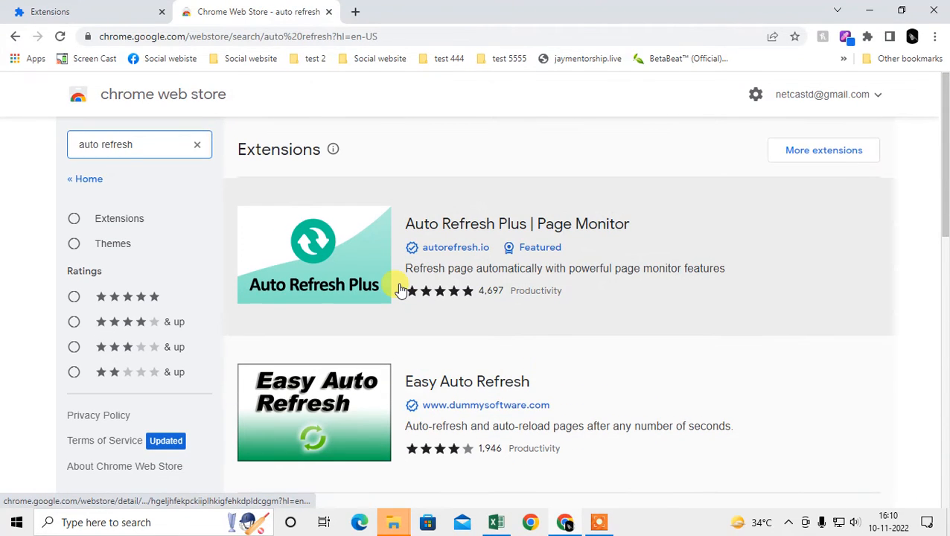
pyautogui.moveTo(671, 459)
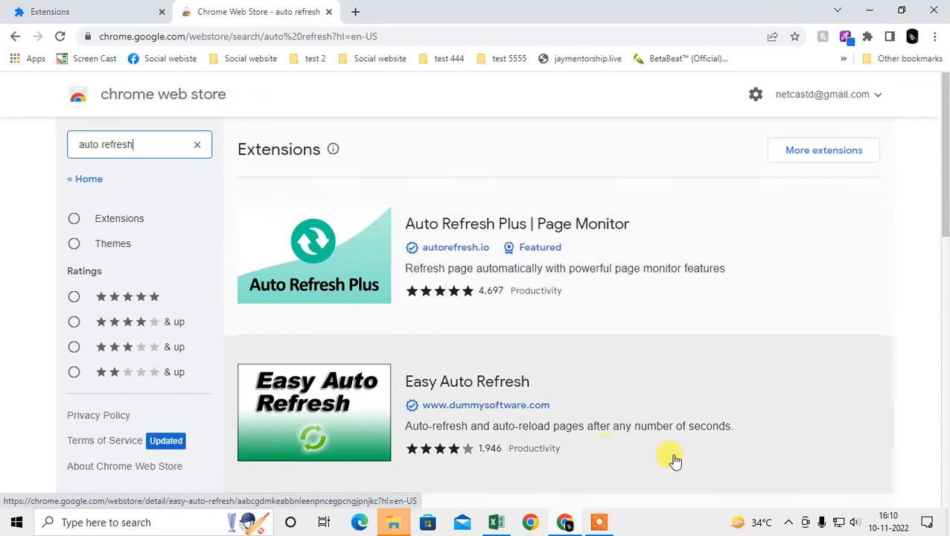
pyautogui.click(494, 224)
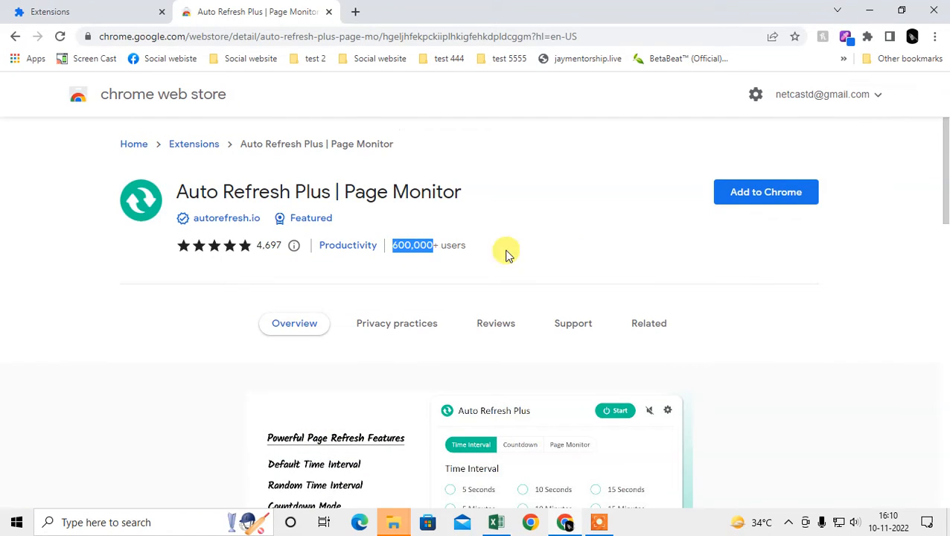
# Add Auto Refresh Plus | Page Monitor to Chrome and open a fresh new tab.
pyautogui.click(765, 192)
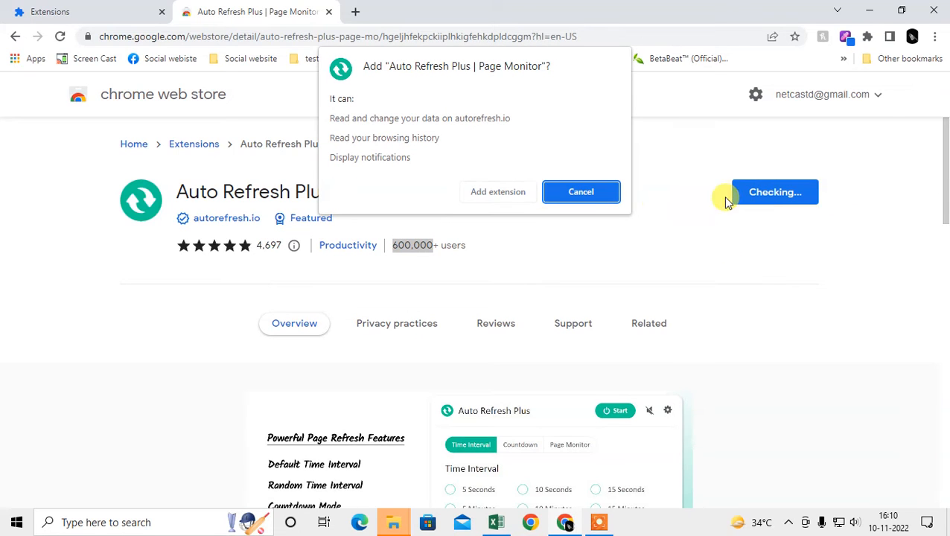
pyautogui.click(581, 190)
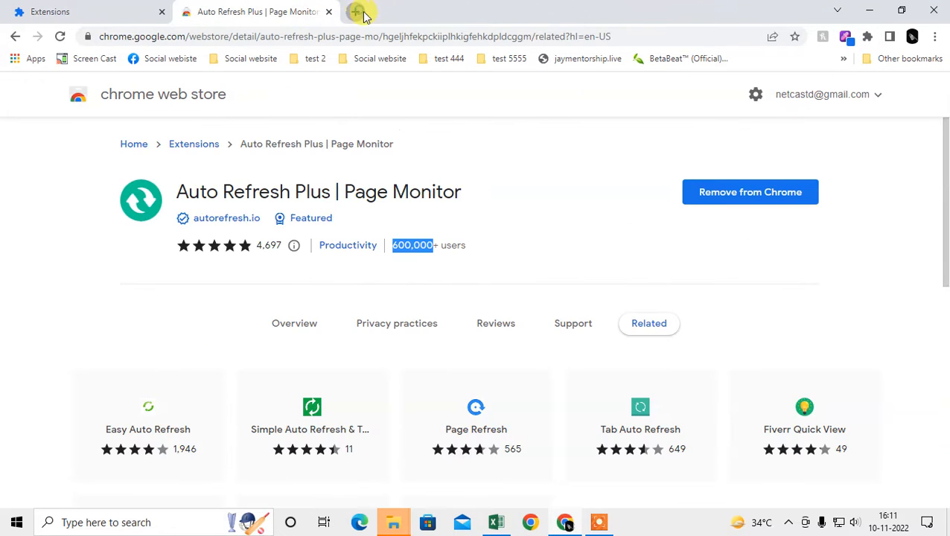
pyautogui.click(357, 12)
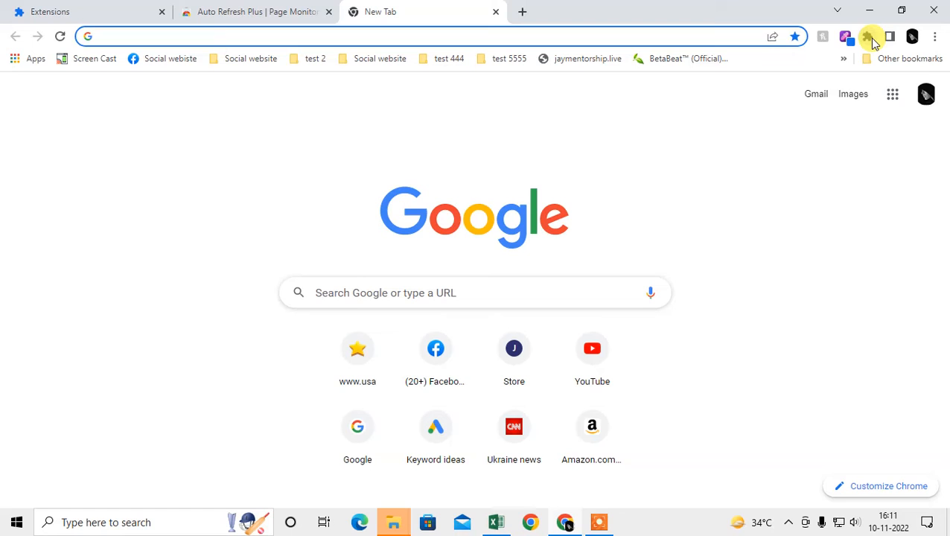
# Pin Auto Refresh Plus to the toolbar and open its Time Interval settings.
pyautogui.click(867, 32)
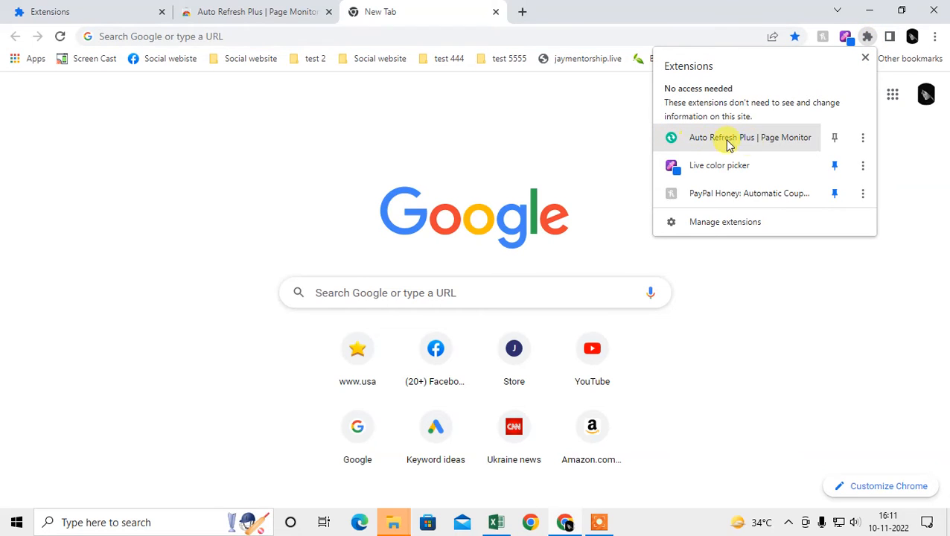
pyautogui.moveTo(680, 147)
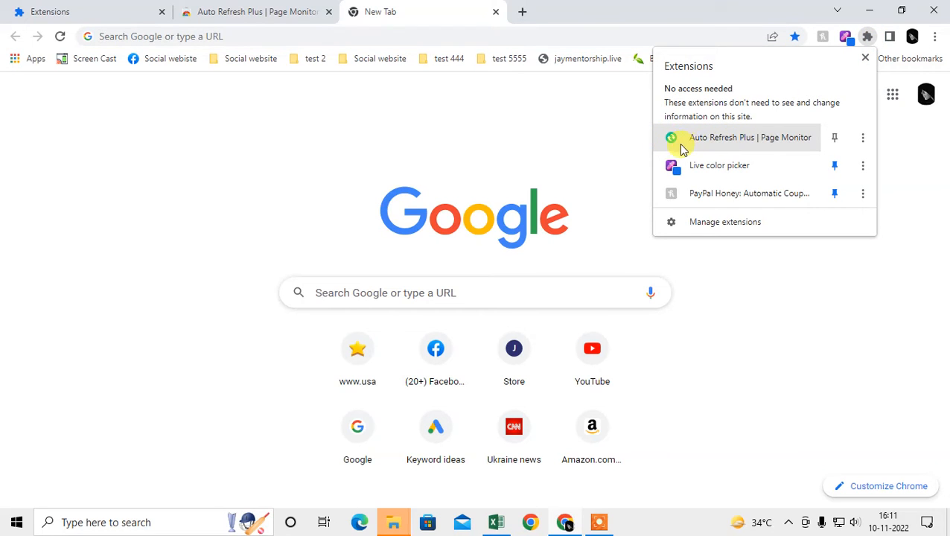
pyautogui.moveTo(697, 141)
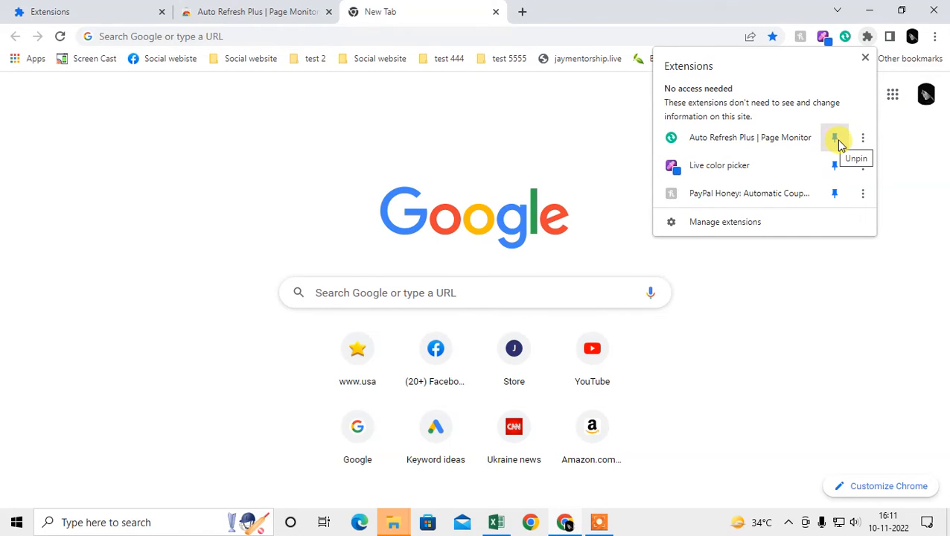
pyautogui.click(833, 137)
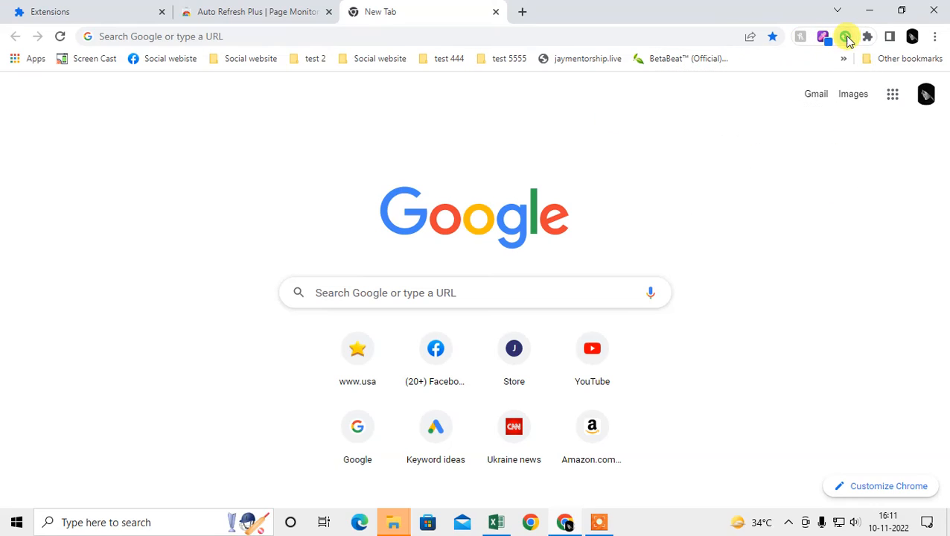
pyautogui.moveTo(846, 37)
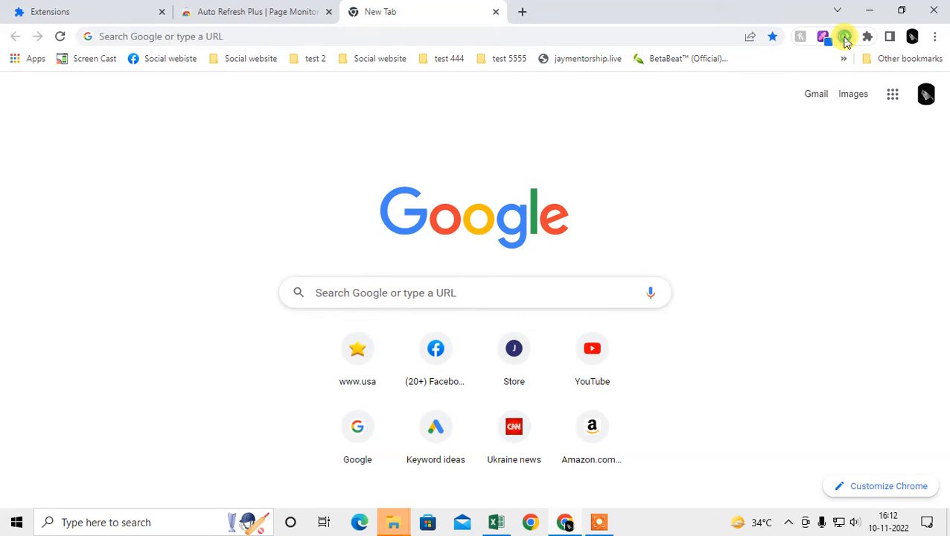
pyautogui.click(847, 36)
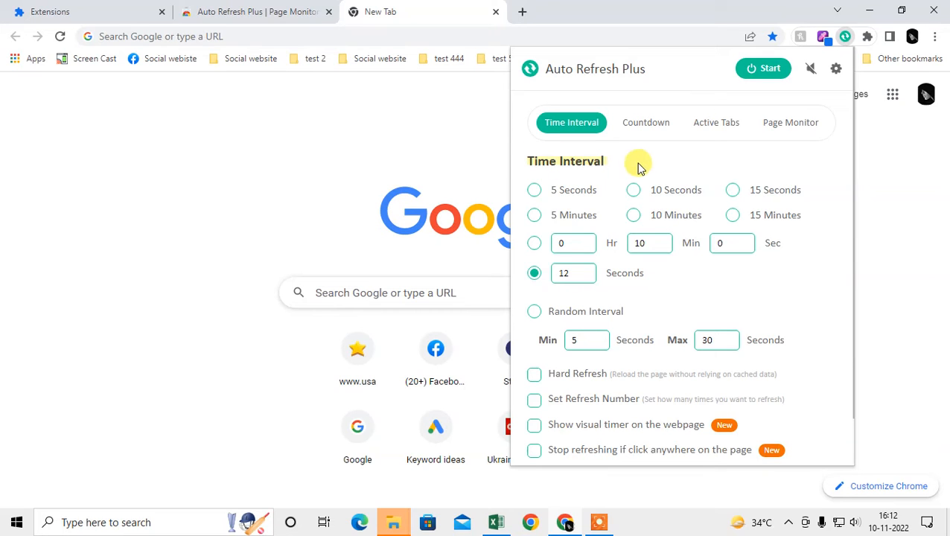
# Try the 5 Seconds and custom intervals, then settle on a random 5–30 second refresh interval.
pyautogui.click(533, 191)
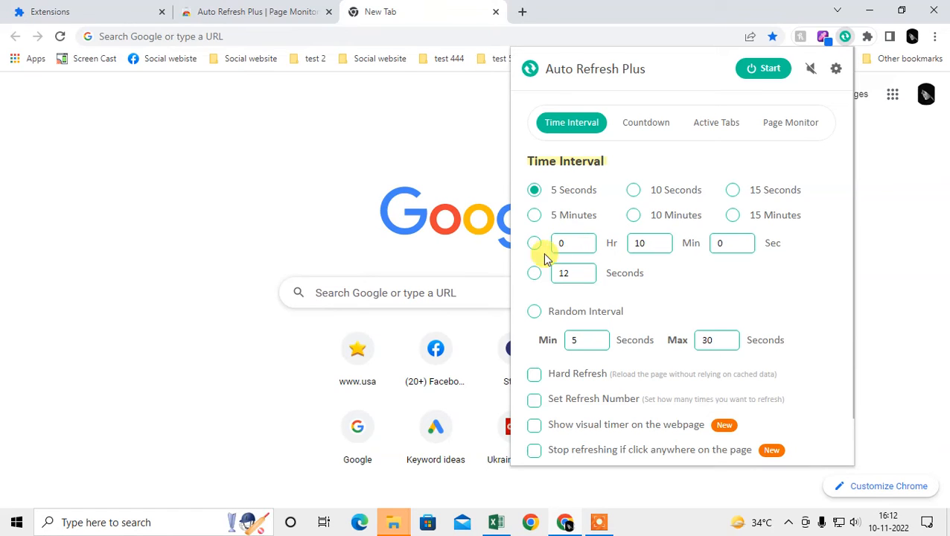
pyautogui.click(533, 274)
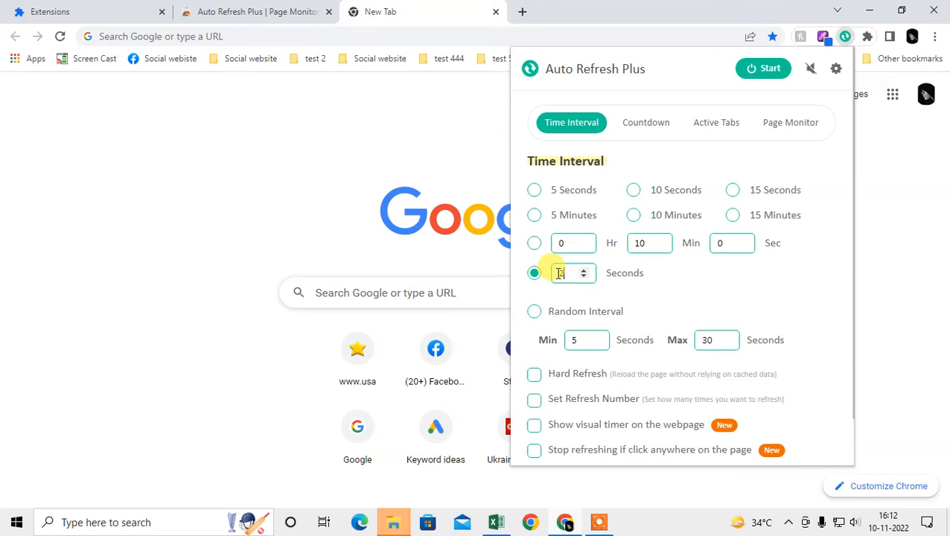
pyautogui.click(533, 311)
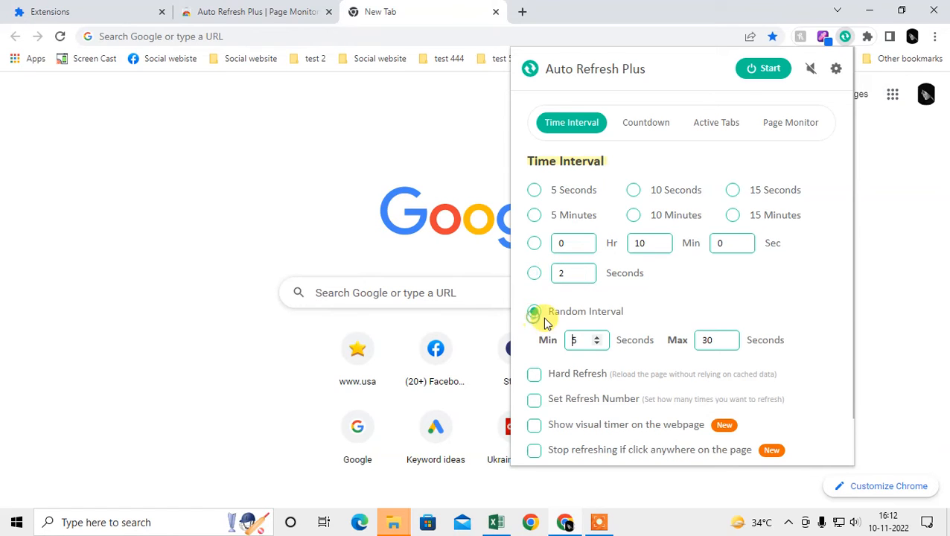
pyautogui.click(533, 311)
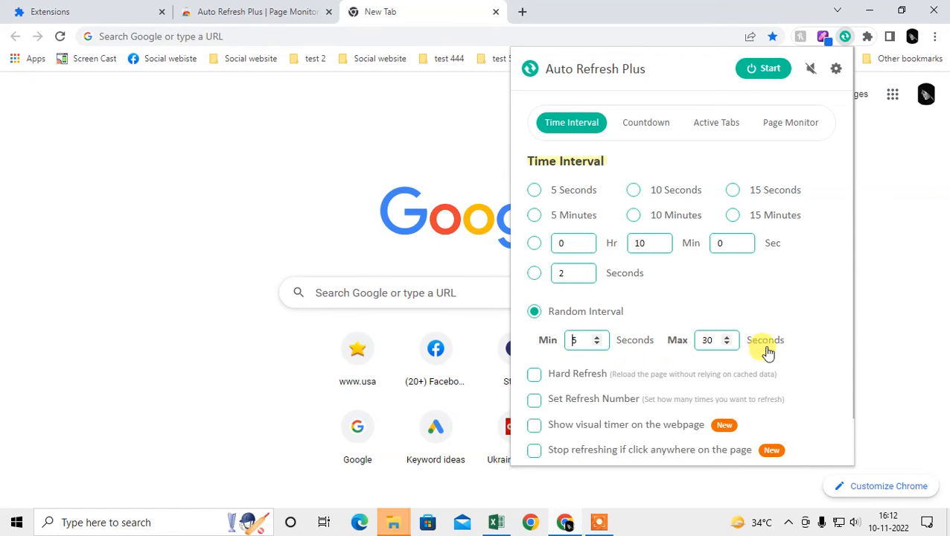
pyautogui.scroll(-3)
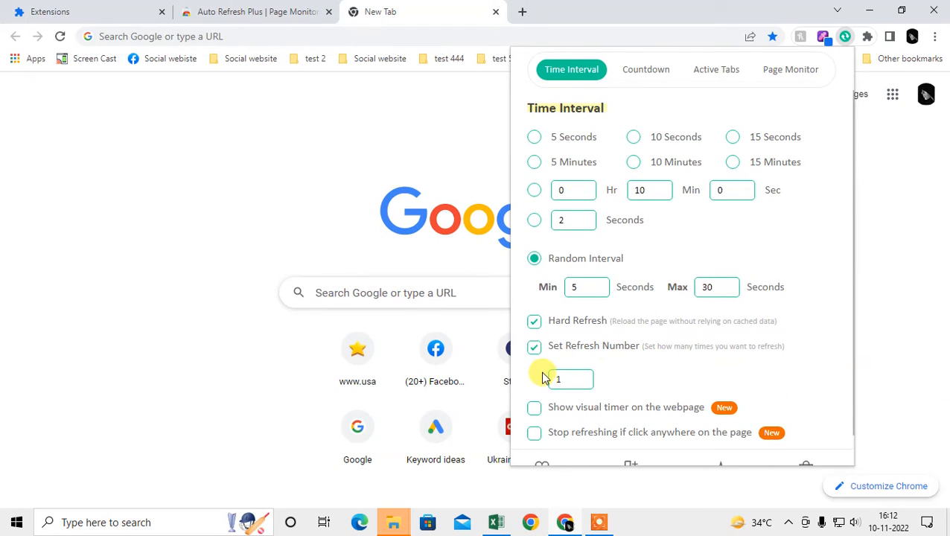
# Leave refresh count and hard refresh off, and enable stopping refresh when the page is clicked.
pyautogui.click(533, 321)
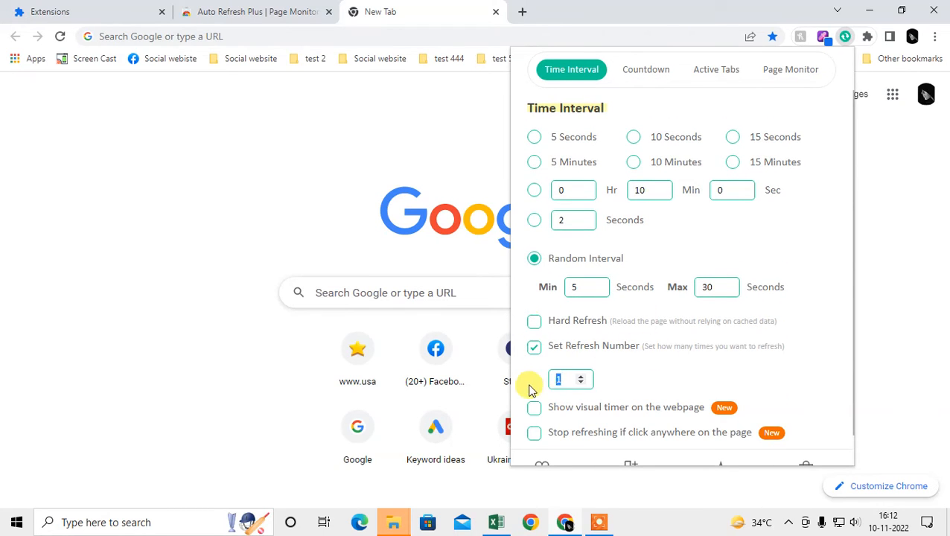
pyautogui.click(533, 321)
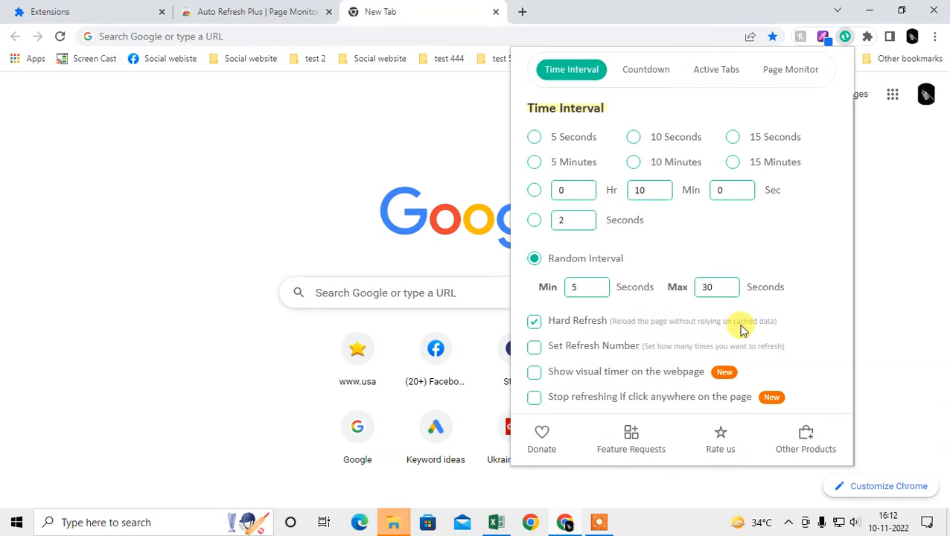
pyautogui.click(533, 321)
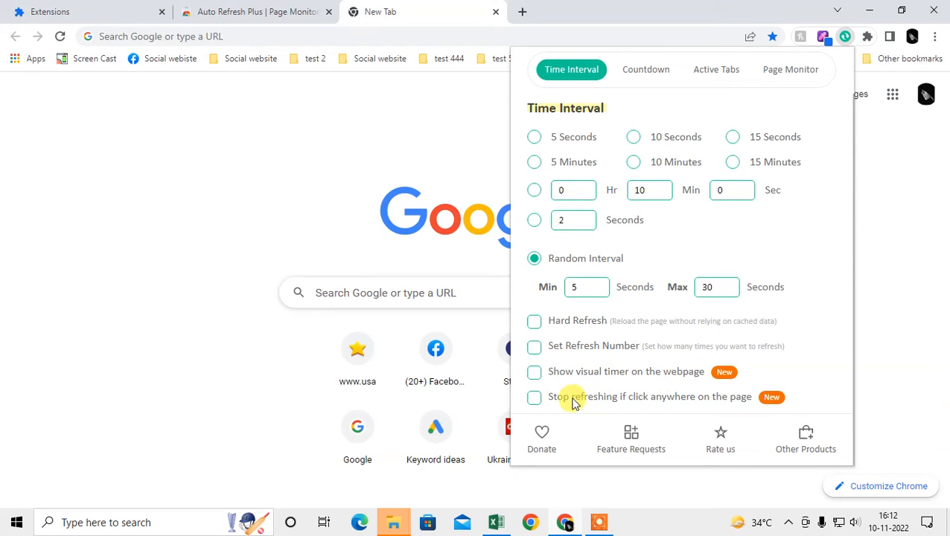
pyautogui.moveTo(682, 426)
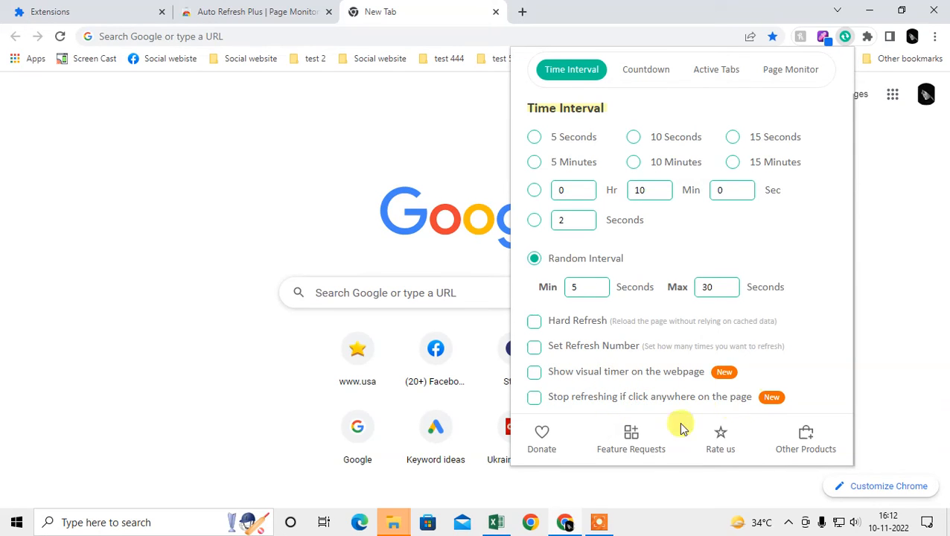
pyautogui.click(532, 396)
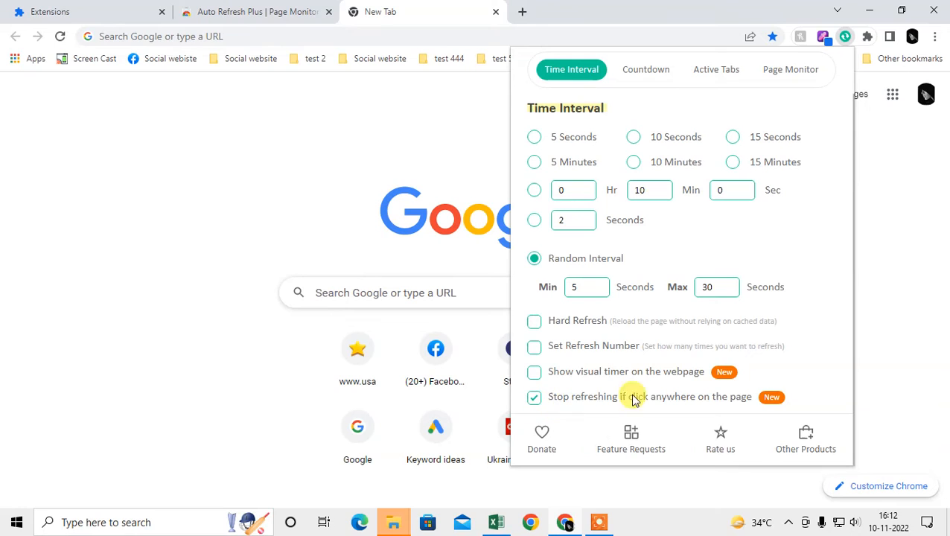
pyautogui.click(533, 396)
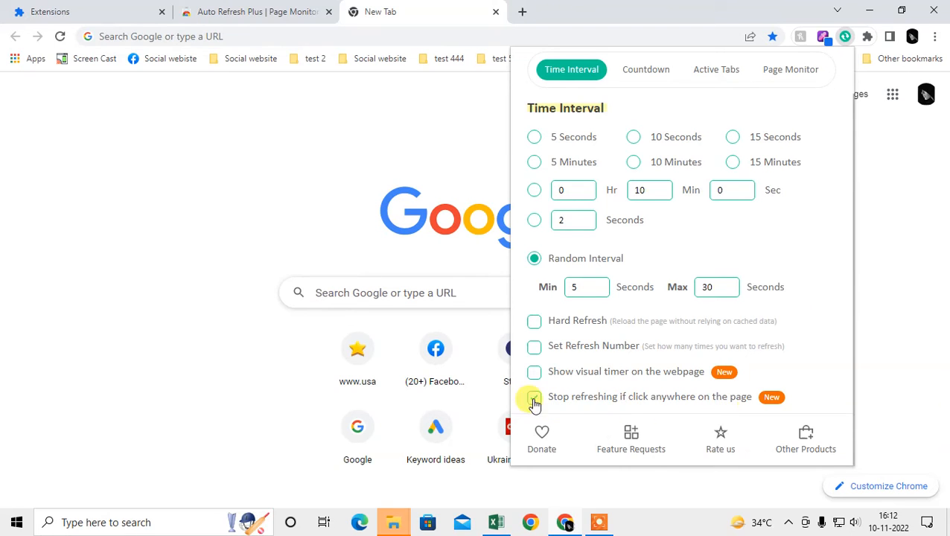
pyautogui.click(533, 397)
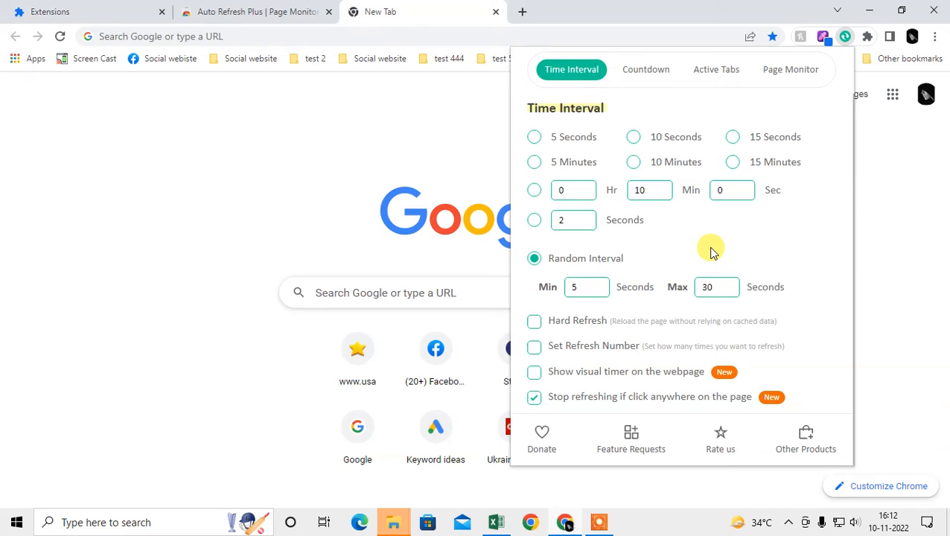
# Switch the Countdown Timer to a specific date and time (10-11-2022, 16:22:12).
pyautogui.click(646, 70)
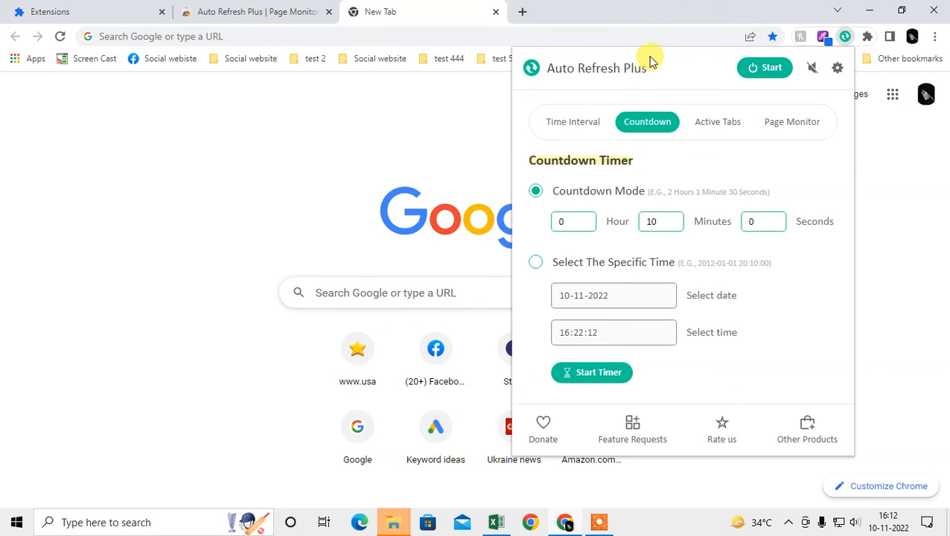
pyautogui.moveTo(615, 226)
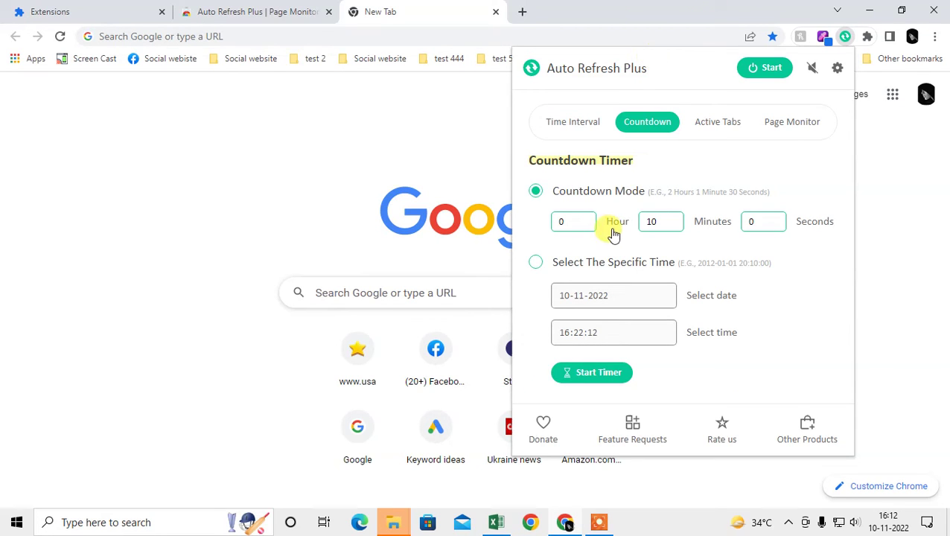
pyautogui.moveTo(616, 225)
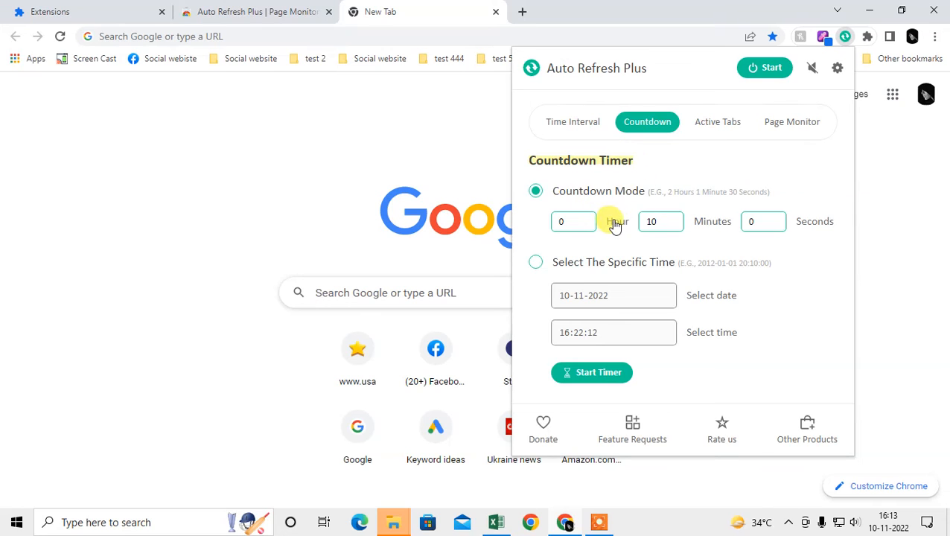
pyautogui.moveTo(654, 205)
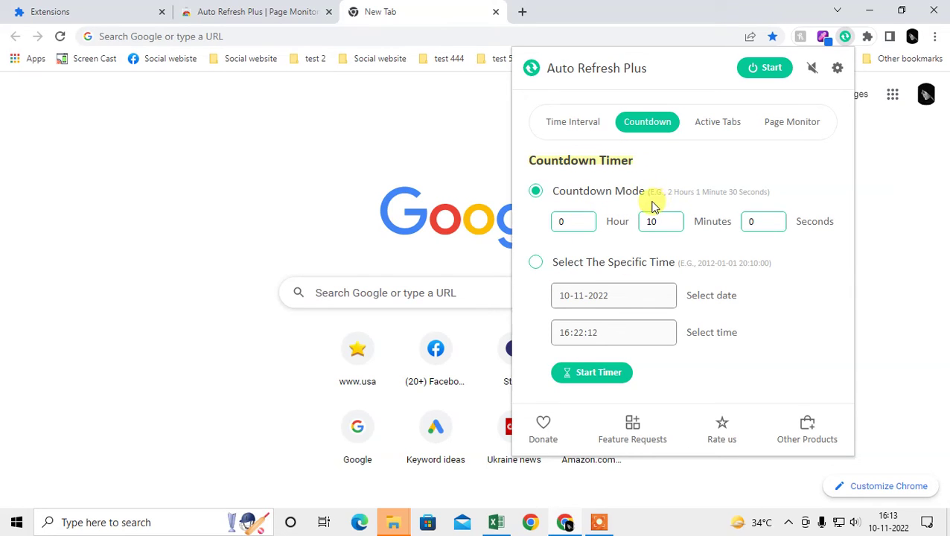
pyautogui.moveTo(780, 199)
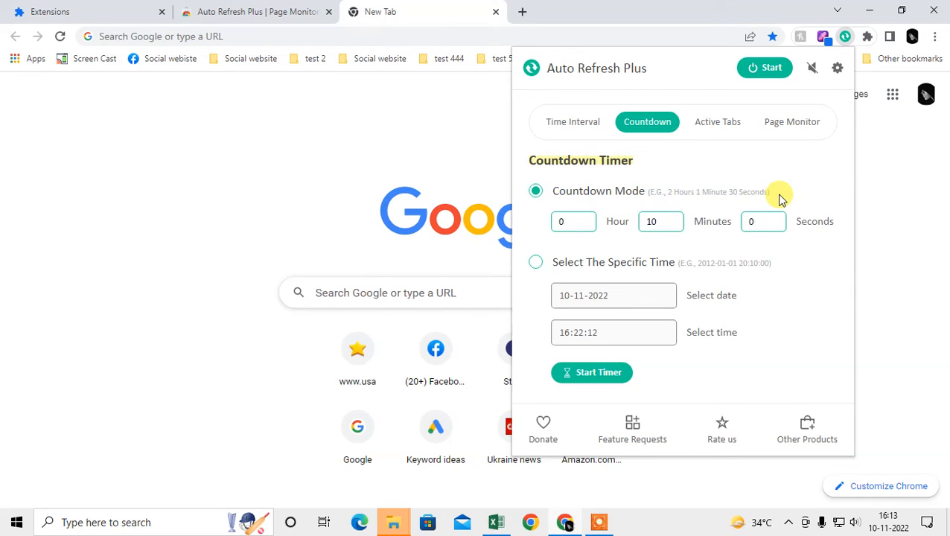
pyautogui.moveTo(675, 224)
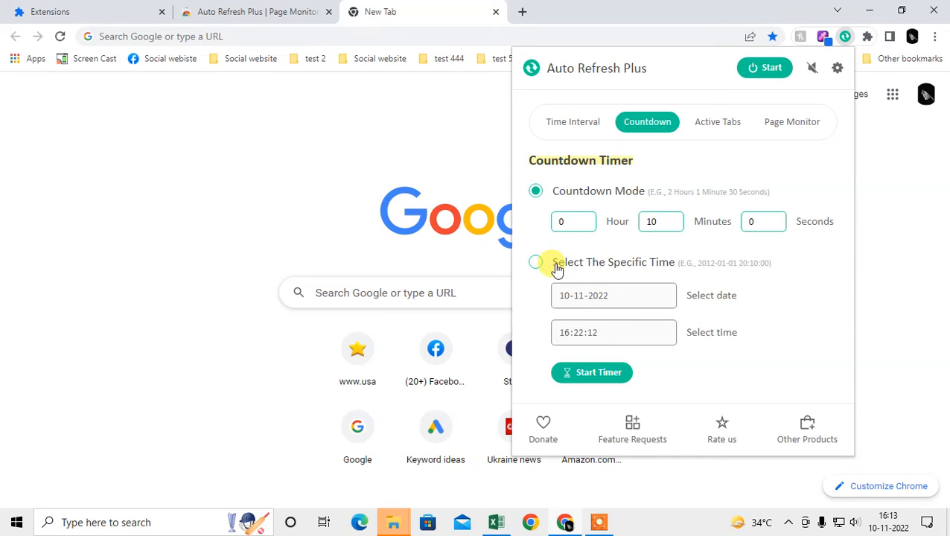
pyautogui.click(535, 262)
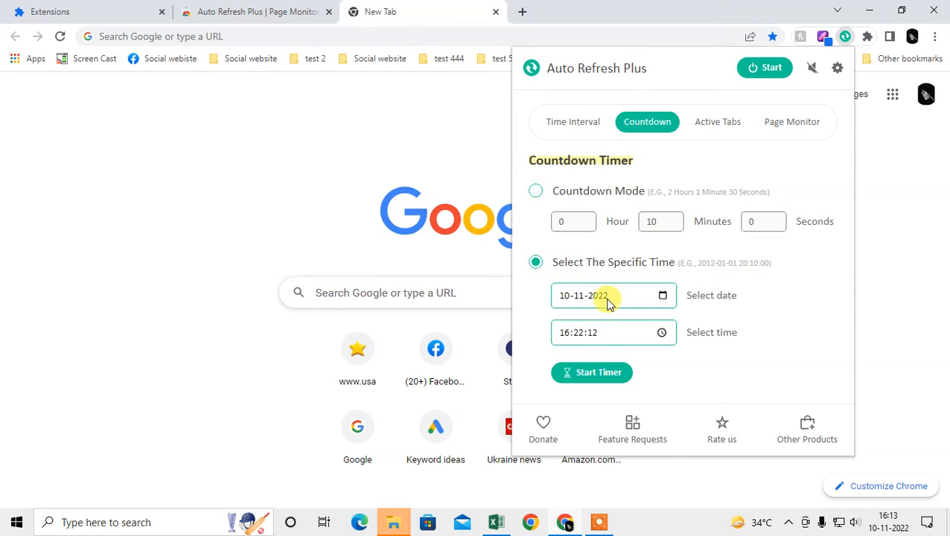
pyautogui.moveTo(584, 280)
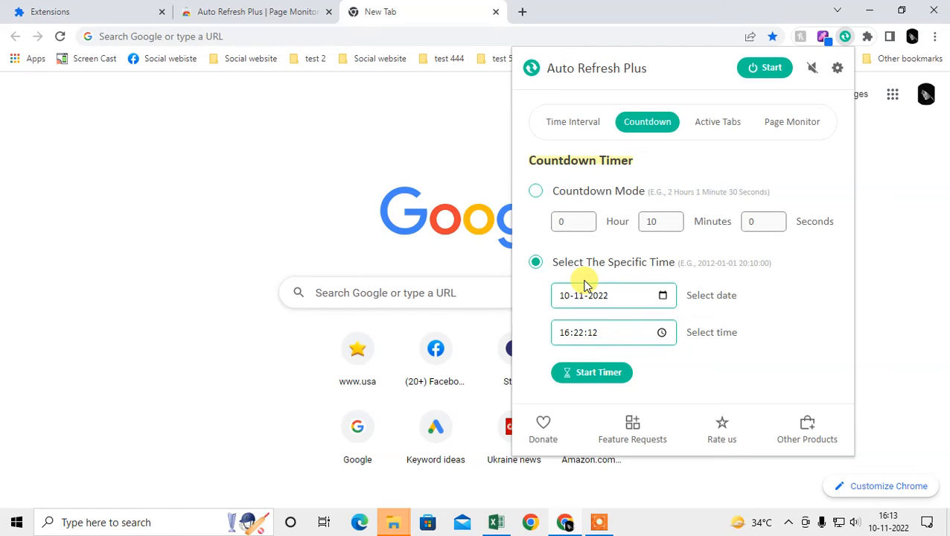
# Check the empty Active Tabs list, then view the Page Monitor options (Full Page Refresh, Custom Monitor).
pyautogui.click(717, 122)
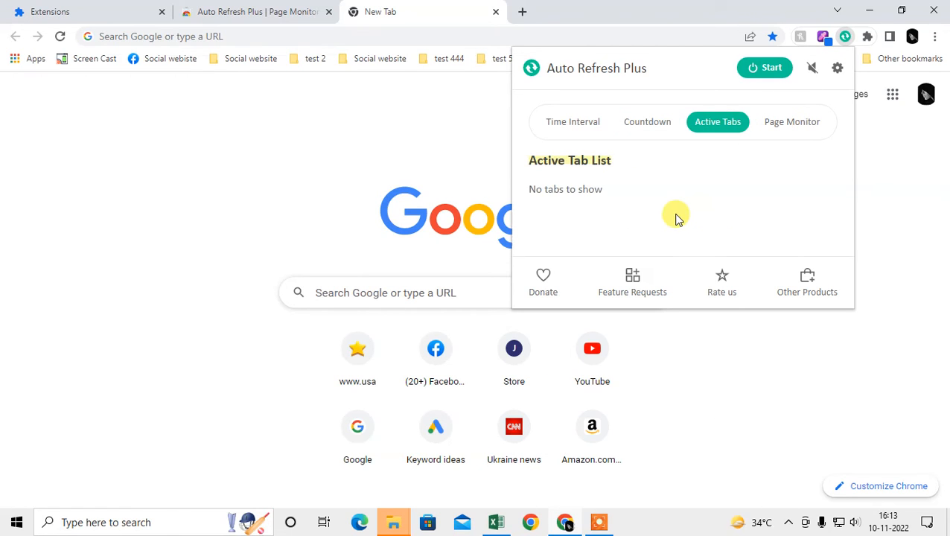
pyautogui.moveTo(599, 165)
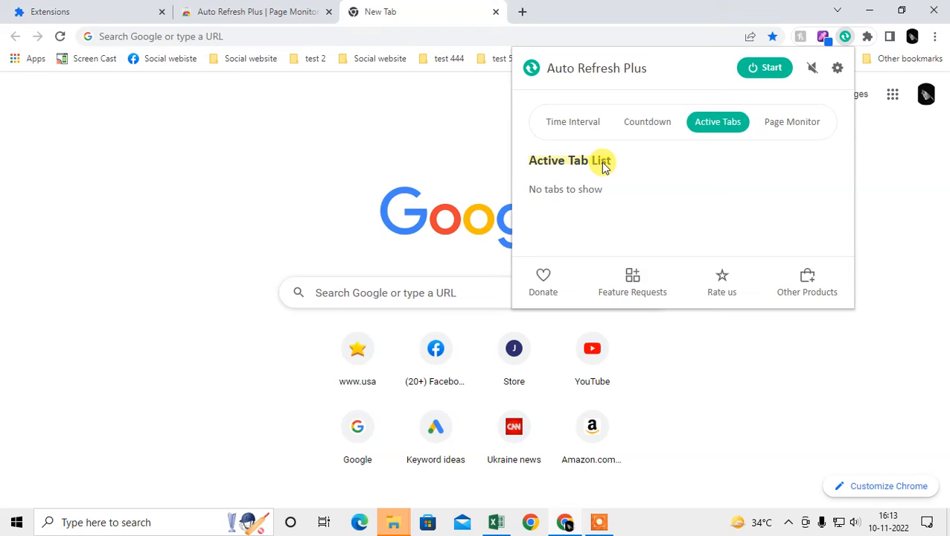
pyautogui.moveTo(598, 134)
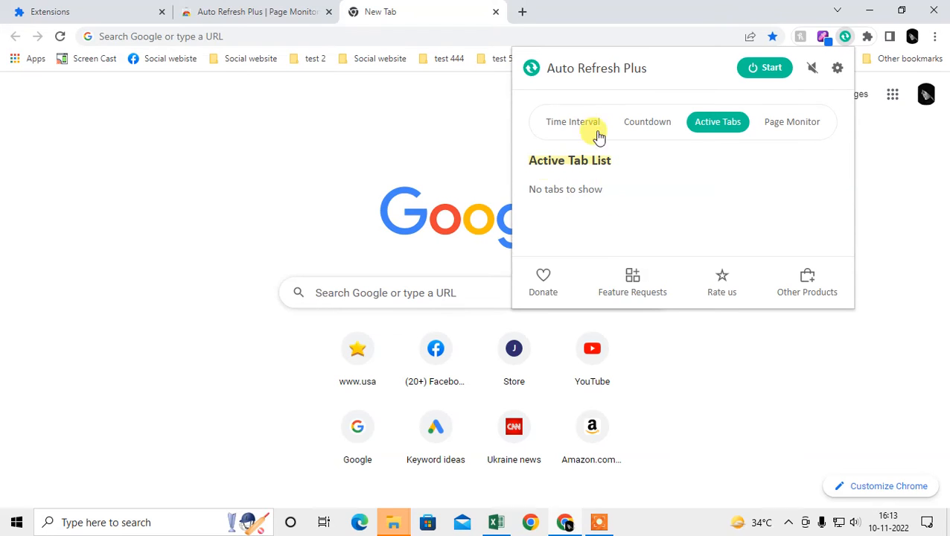
pyautogui.click(790, 122)
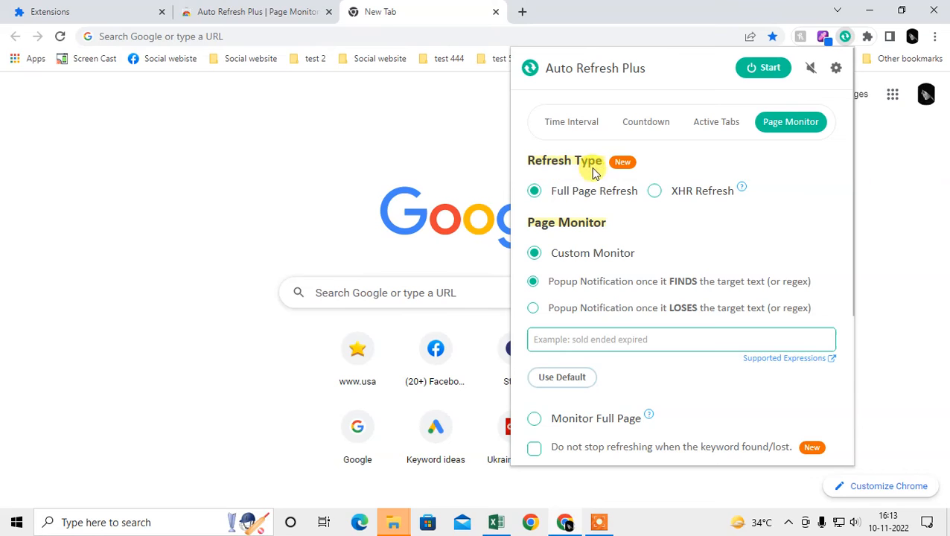
pyautogui.moveTo(523, 235)
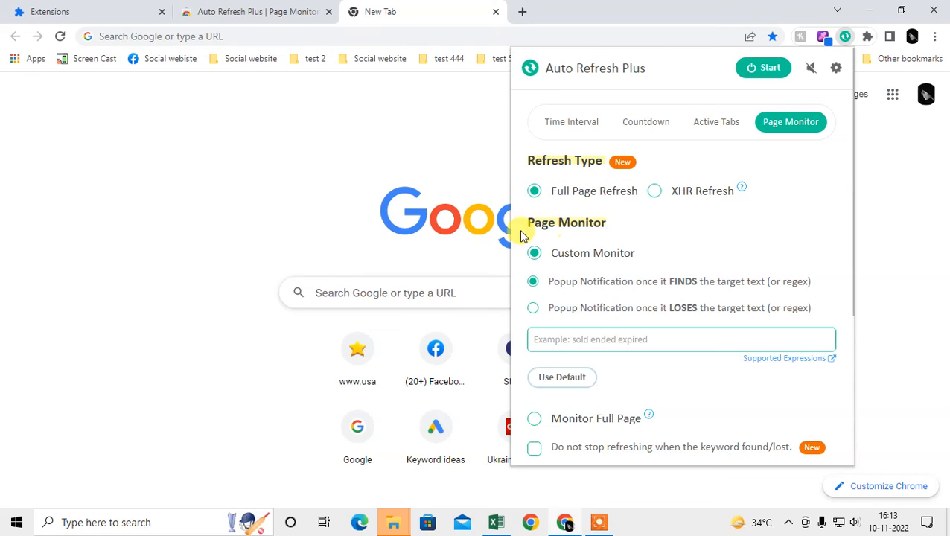
# Start auto-refreshing the new tab, dismiss the extra permissions request and close the popup.
pyautogui.click(718, 122)
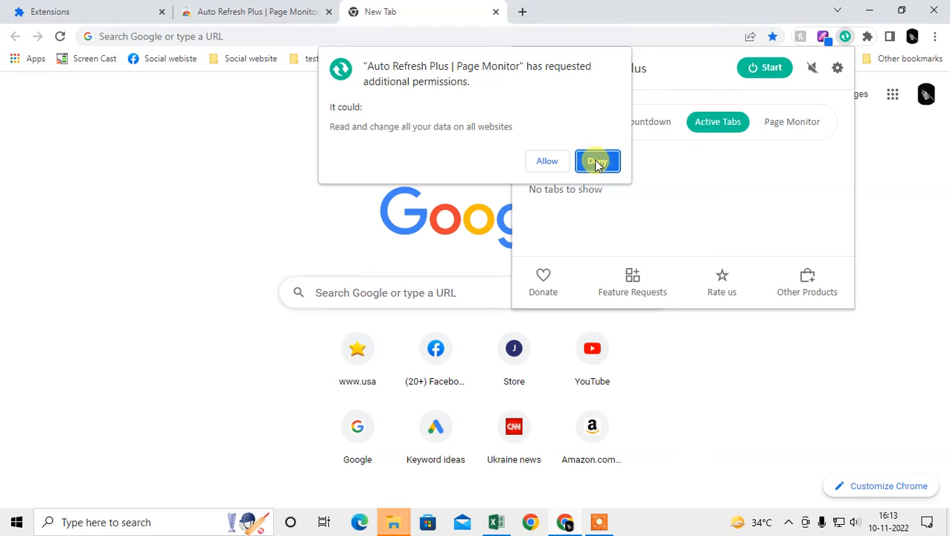
pyautogui.click(597, 161)
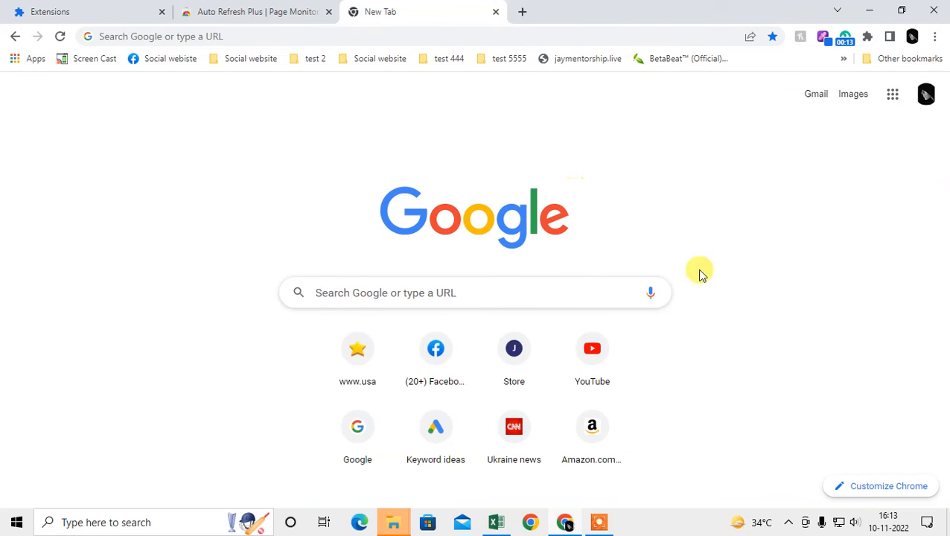
pyautogui.click(840, 35)
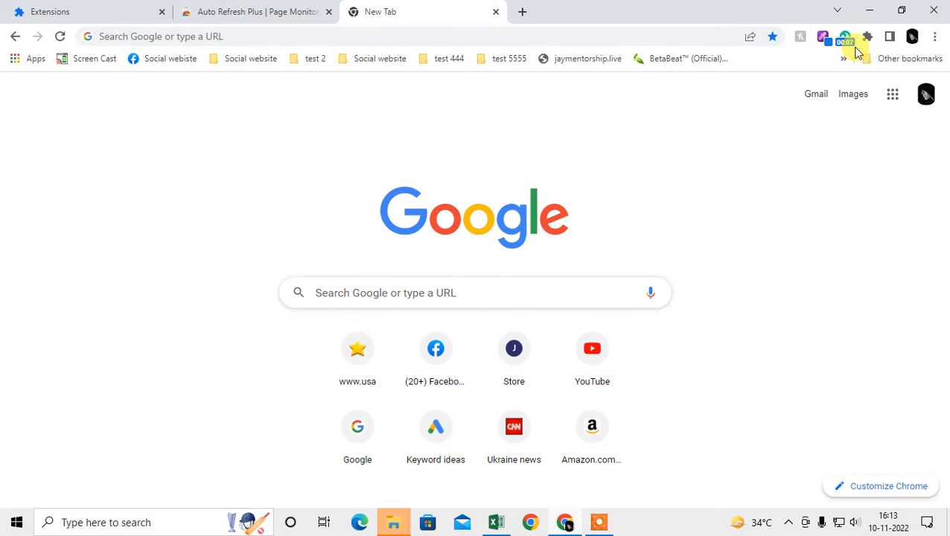
pyautogui.moveTo(845, 37)
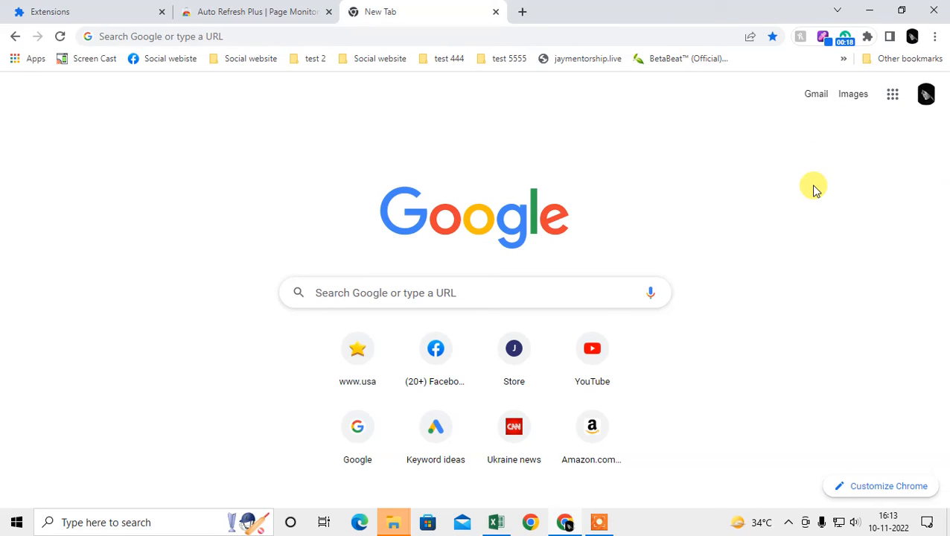
pyautogui.moveTo(845, 35)
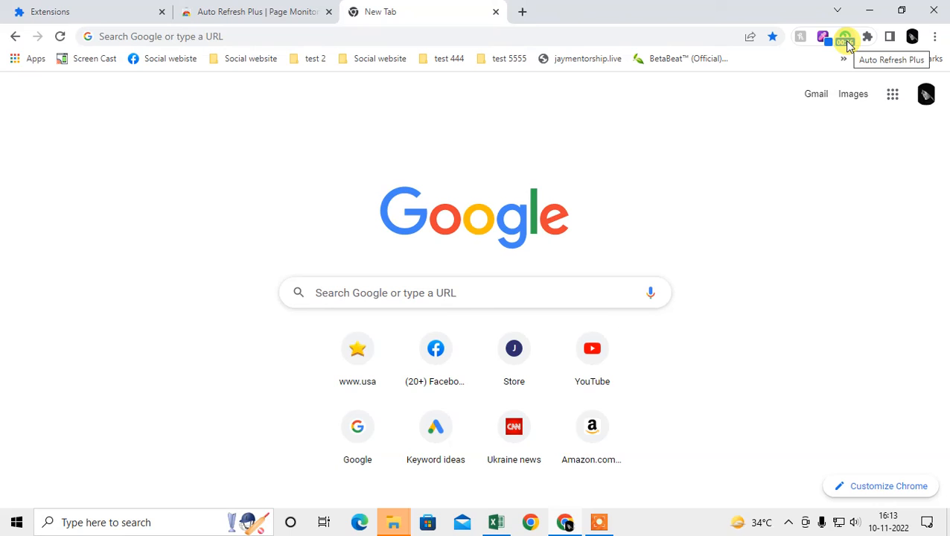
# Show the Active Tabs list, now counting the New Tab as one actively refreshing tab.
pyautogui.click(841, 36)
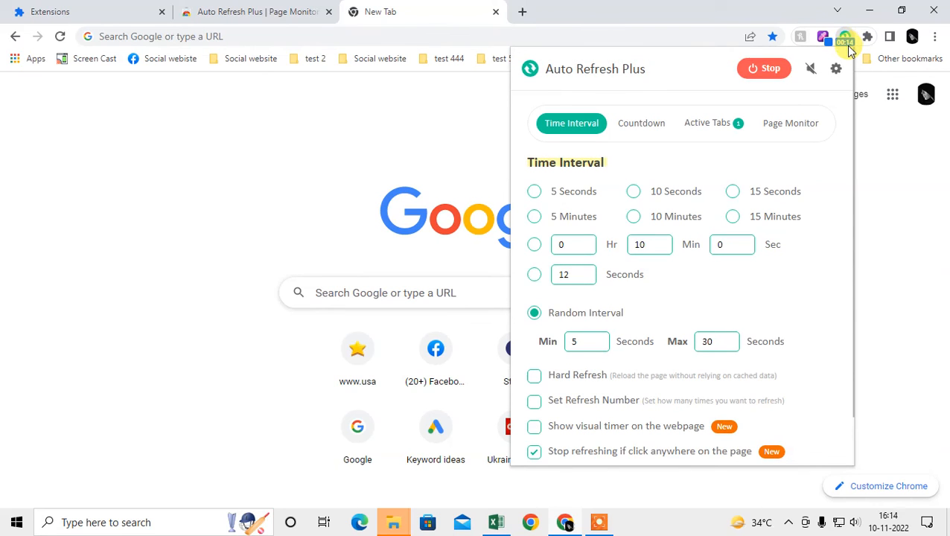
pyautogui.click(705, 122)
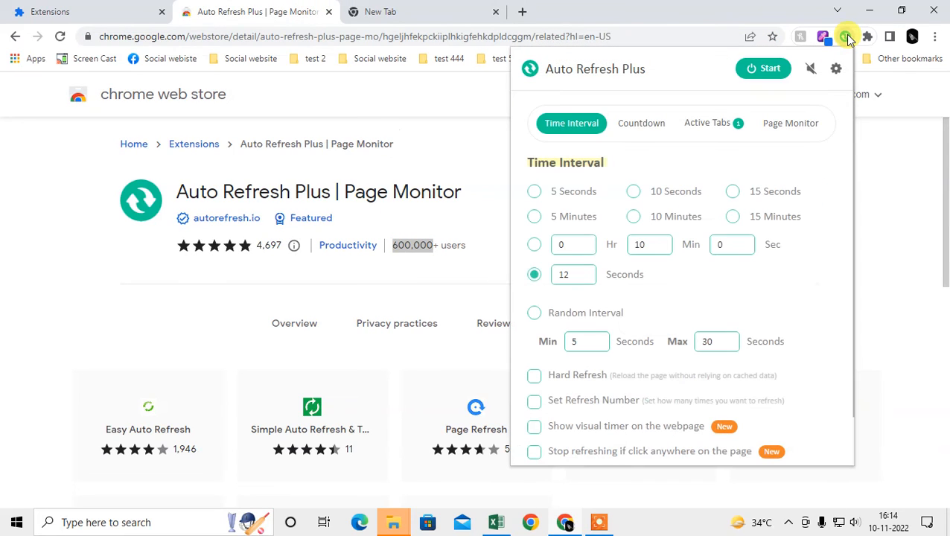
pyautogui.click(706, 122)
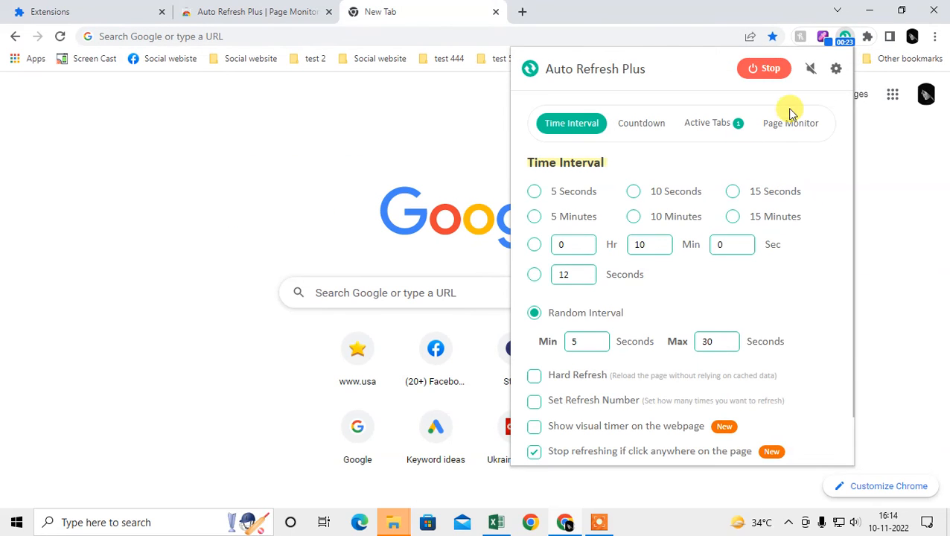
pyautogui.click(705, 122)
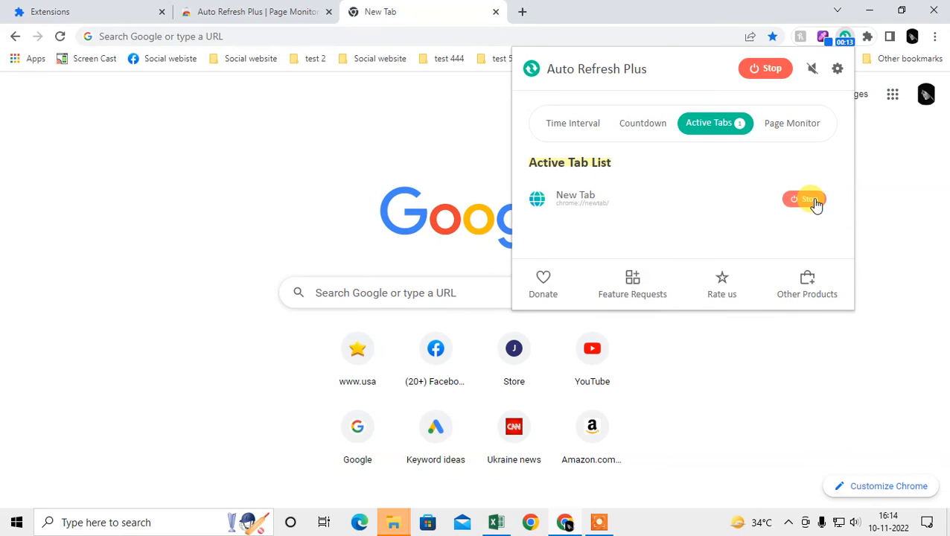
# Stop auto-refreshing the New Tab page, returning to the extension's Web Store listing.
pyautogui.click(256, 12)
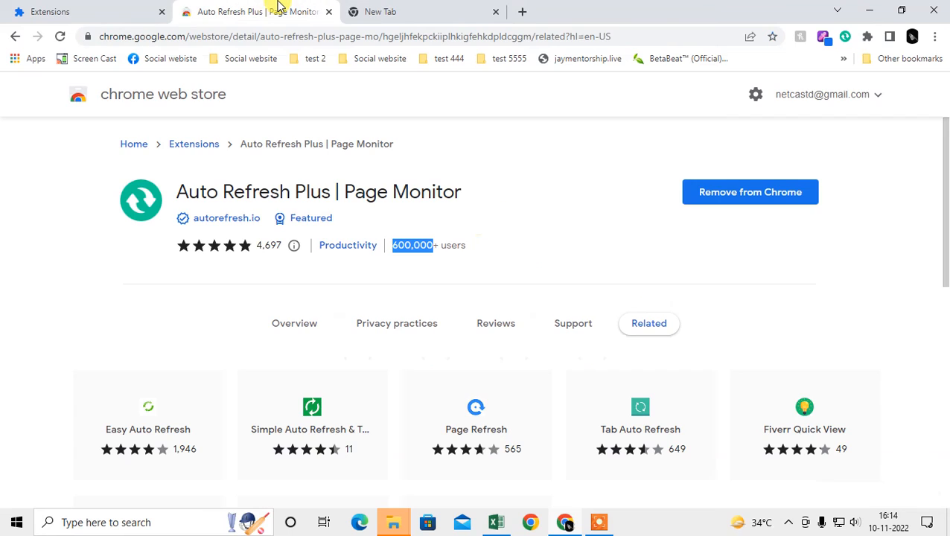
pyautogui.moveTo(818, 35)
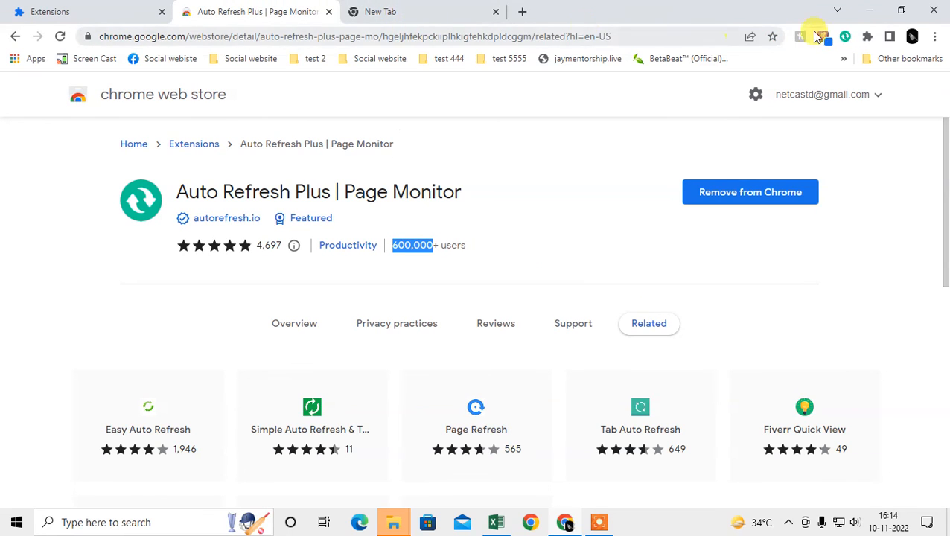